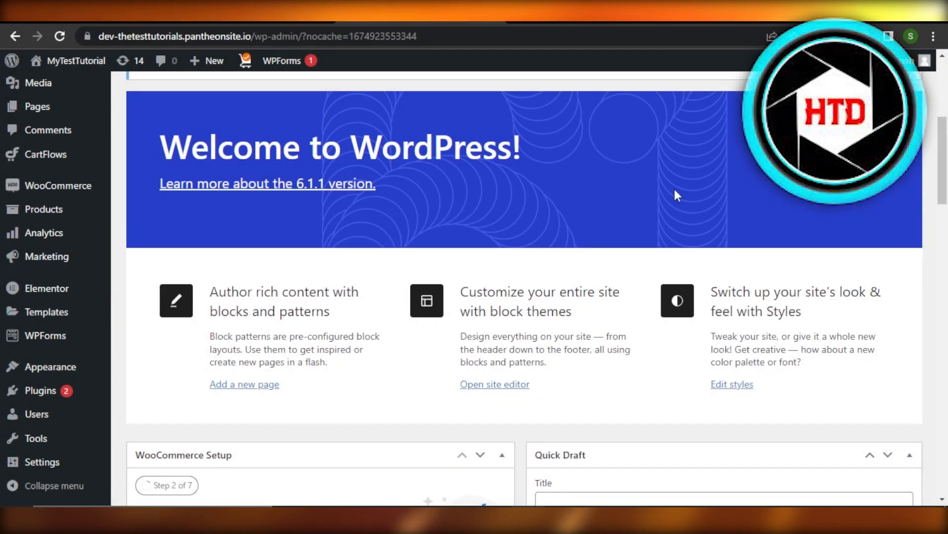
pyautogui.moveTo(493, 182)
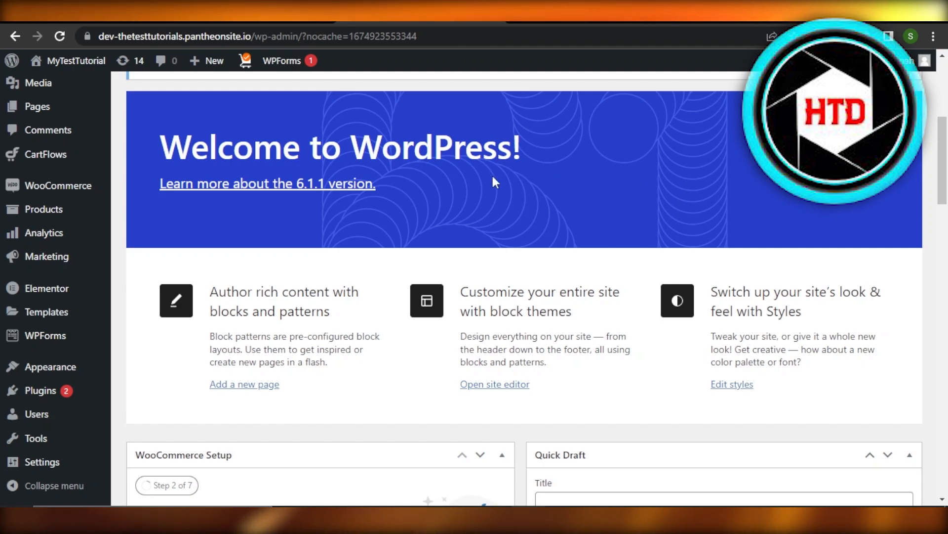
pyautogui.moveTo(202, 288)
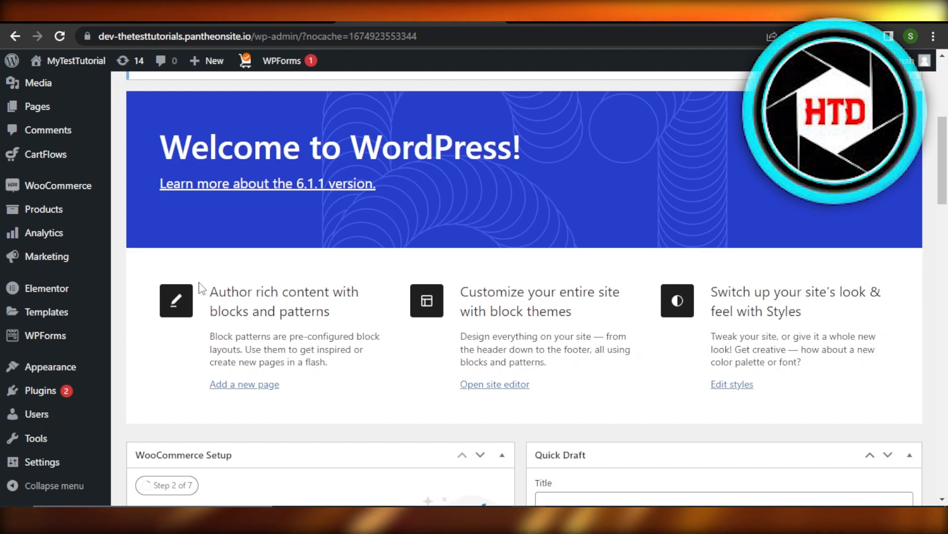
pyautogui.moveTo(271, 317)
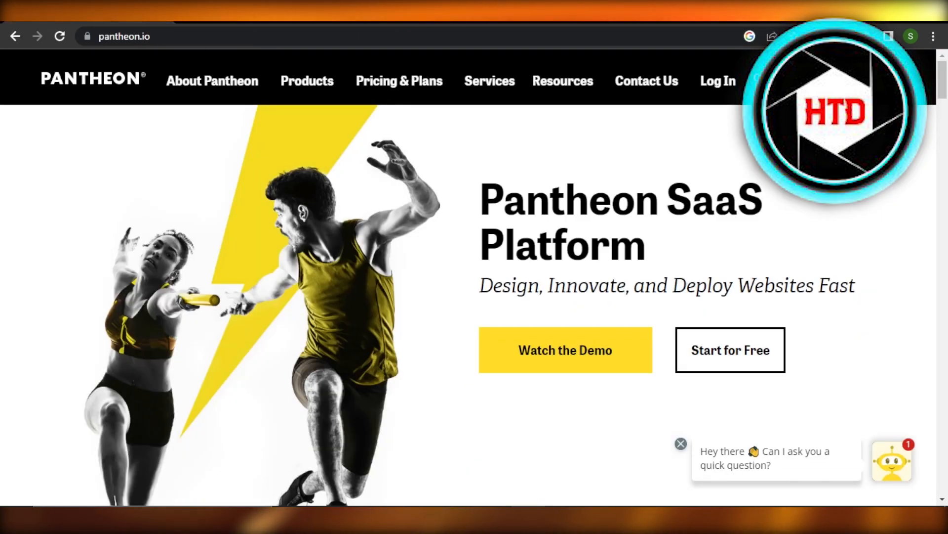
pyautogui.moveTo(128, 58)
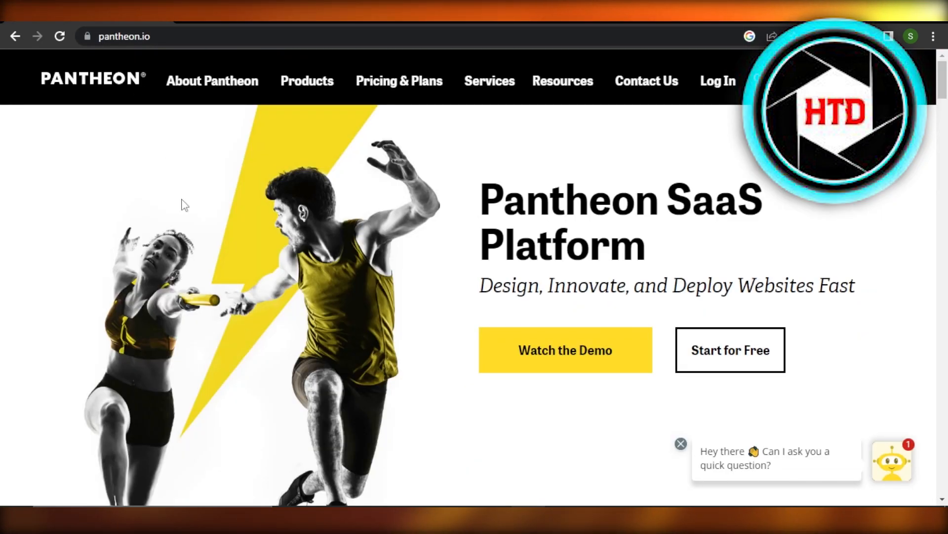
pyautogui.moveTo(245, 252)
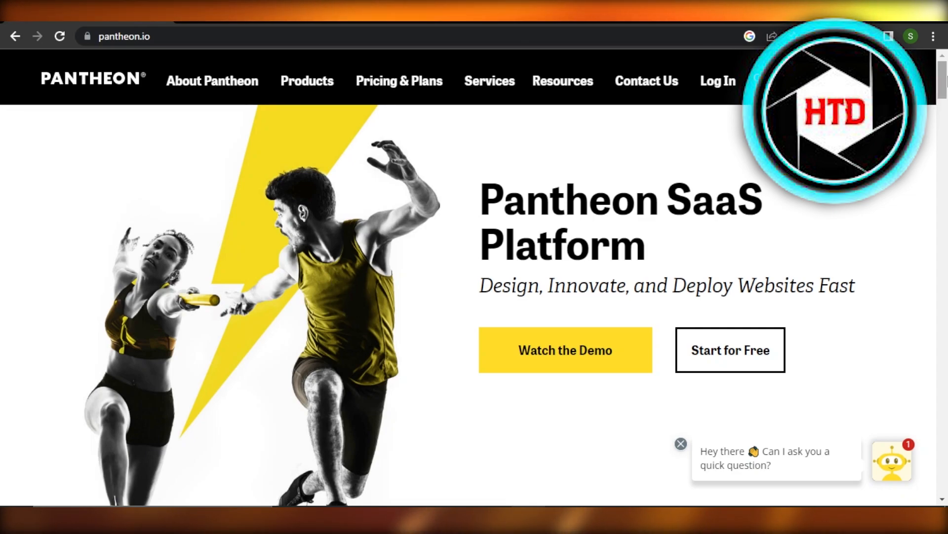
# Scroll down pantheon.io to bring up the free account sign-up form
pyautogui.scroll(-3)
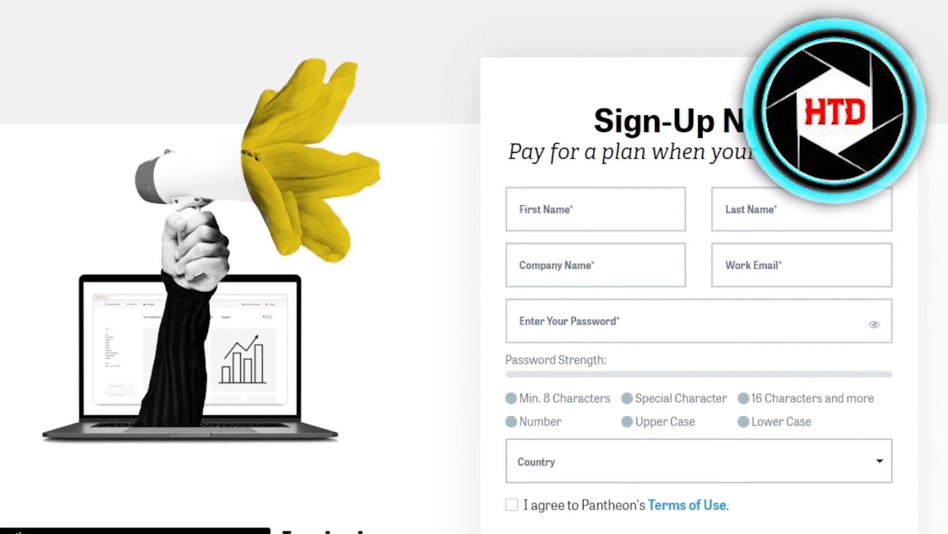
# Fill in the sign-up form with first name 'Hannah' and the remaining details
pyautogui.scroll(-3)
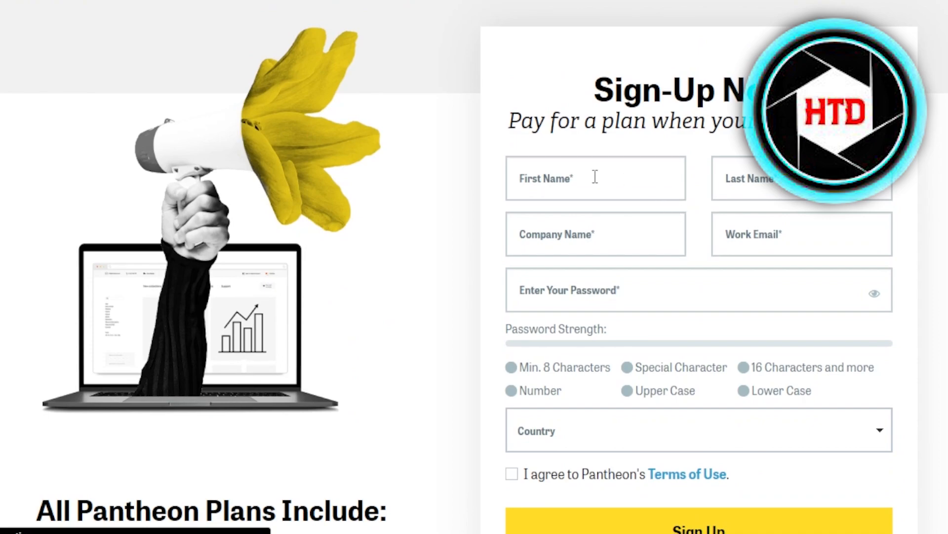
pyautogui.write('Hannah')
pyautogui.write('SoftwareMadeEasy')
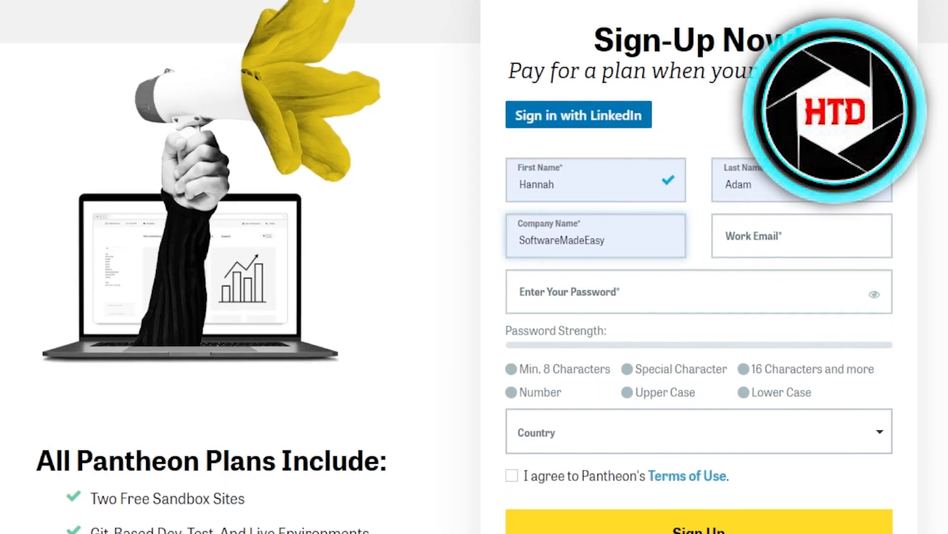
pyautogui.scroll(-3)
pyautogui.write('softwaresm')
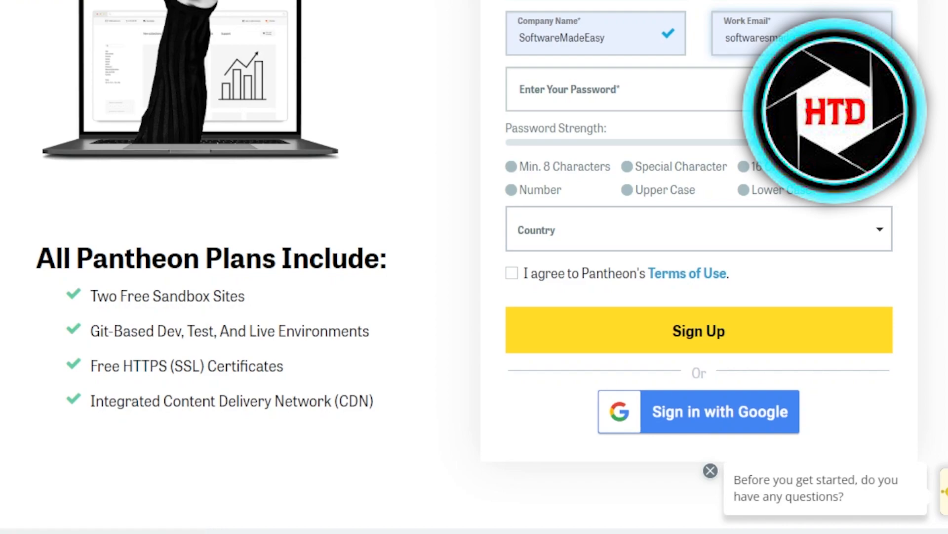
pyautogui.scroll(3)
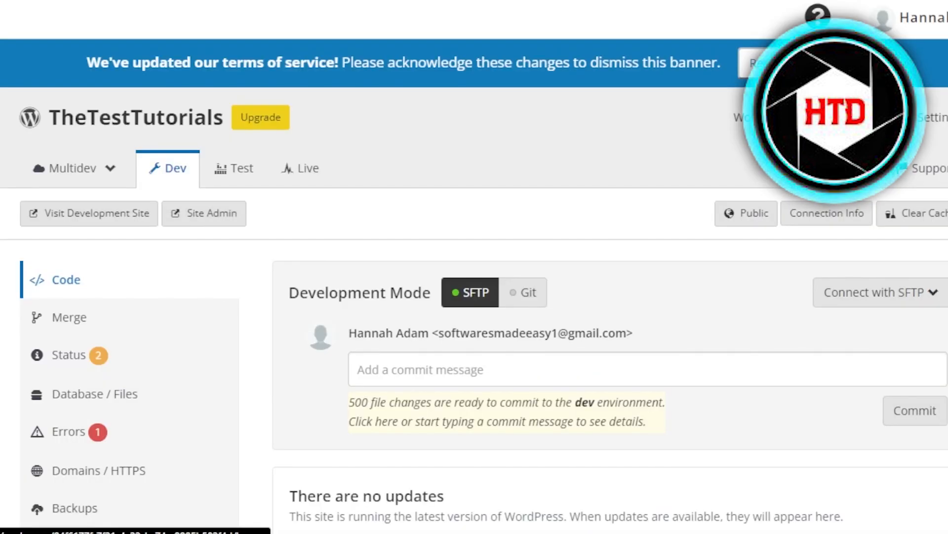
# Return to Personal Workspace and list the CMmarketing and TheTestTutorials sites
pyautogui.click(38, 72)
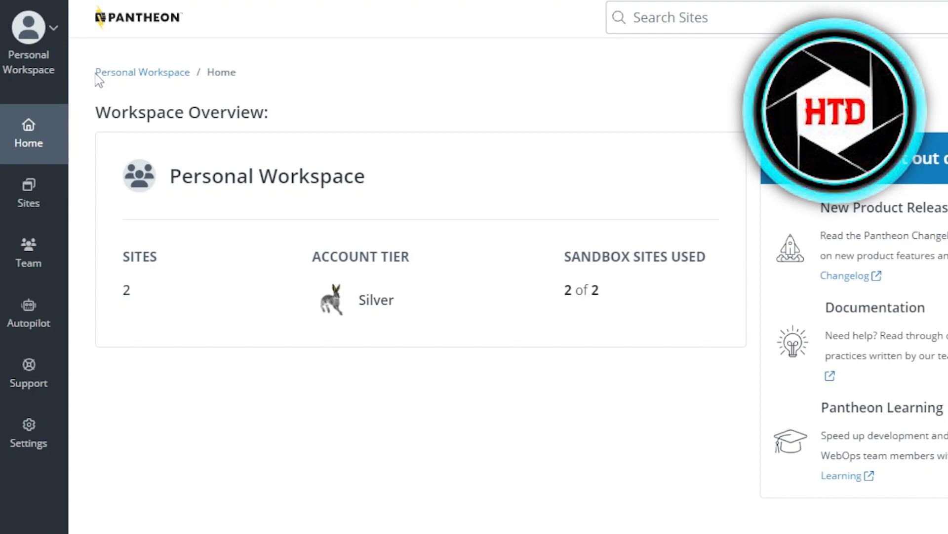
pyautogui.moveTo(86, 100)
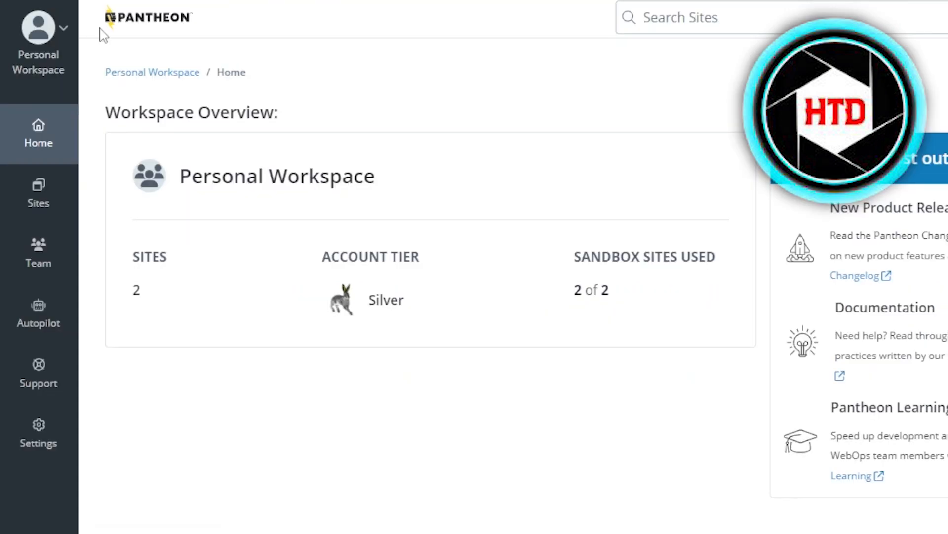
pyautogui.click(37, 192)
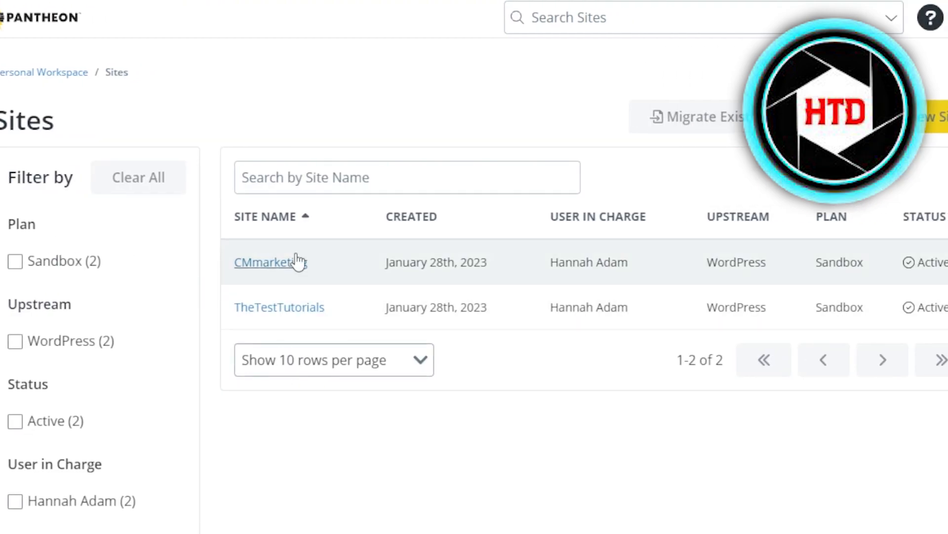
pyautogui.moveTo(289, 301)
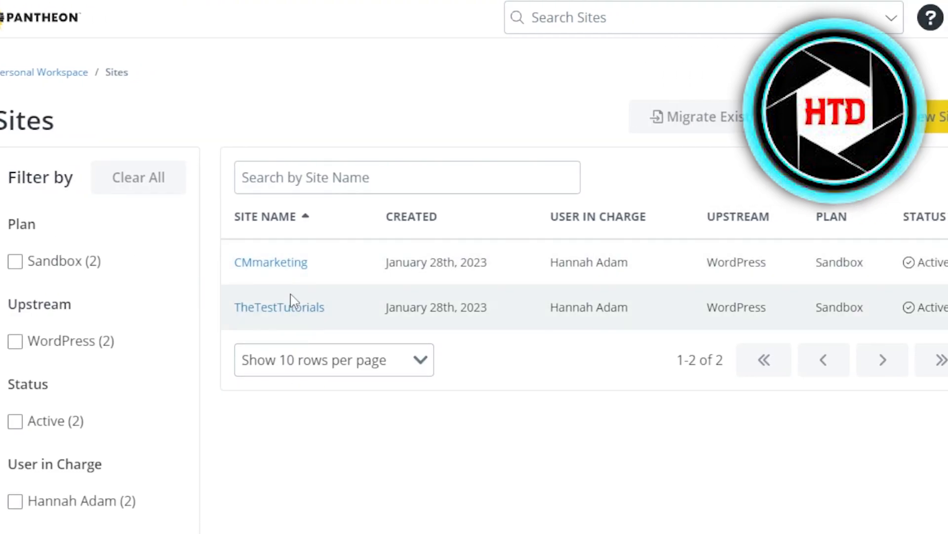
pyautogui.moveTo(745, 229)
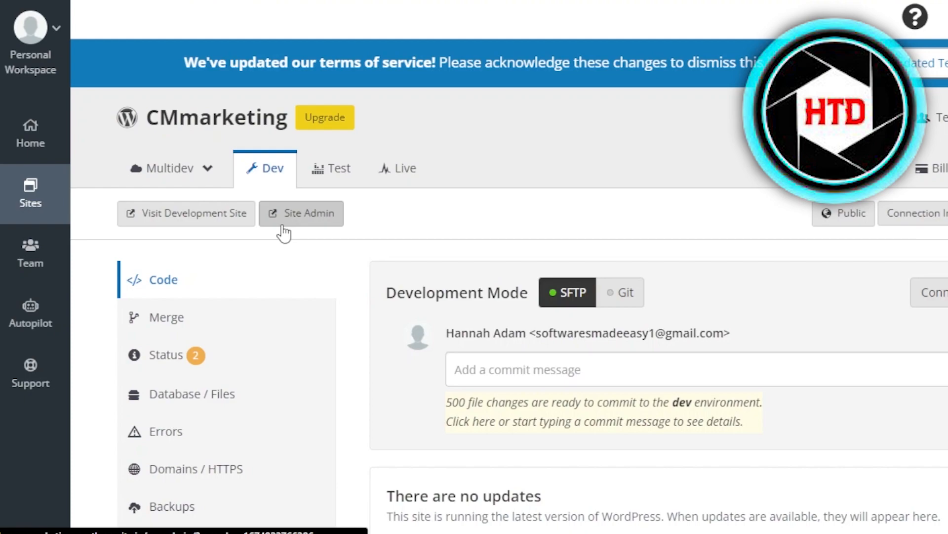
pyautogui.moveTo(381, 127)
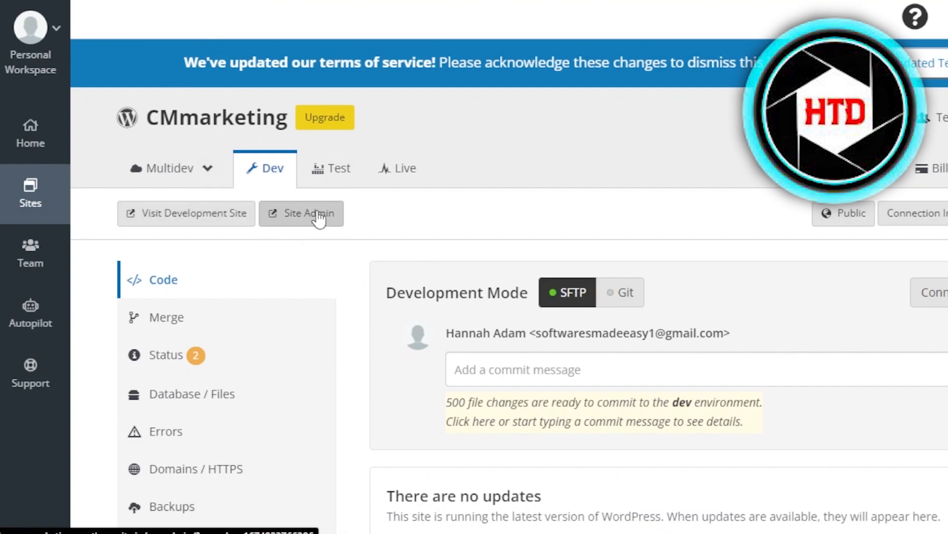
# Open Site Admin and scroll through the WordPress dashboard's installed tools
pyautogui.click(301, 213)
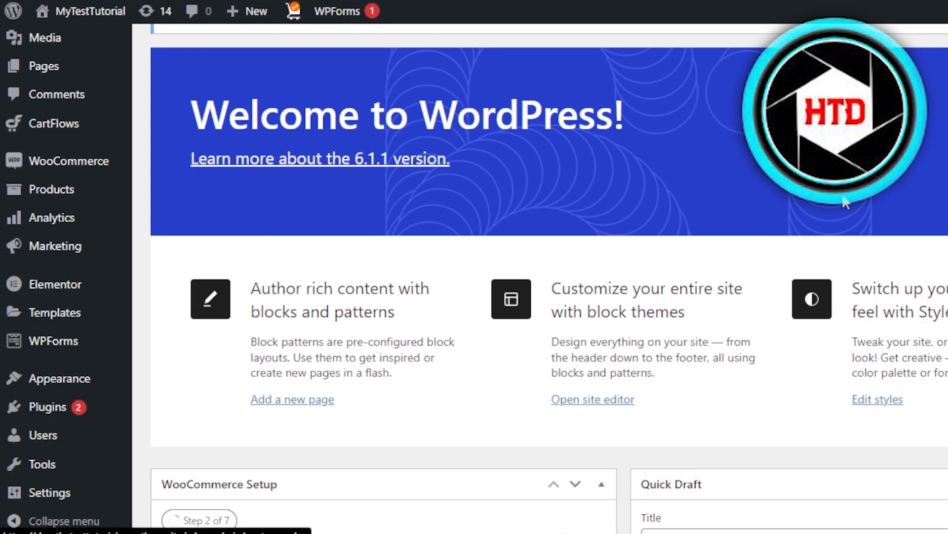
pyautogui.scroll(-3)
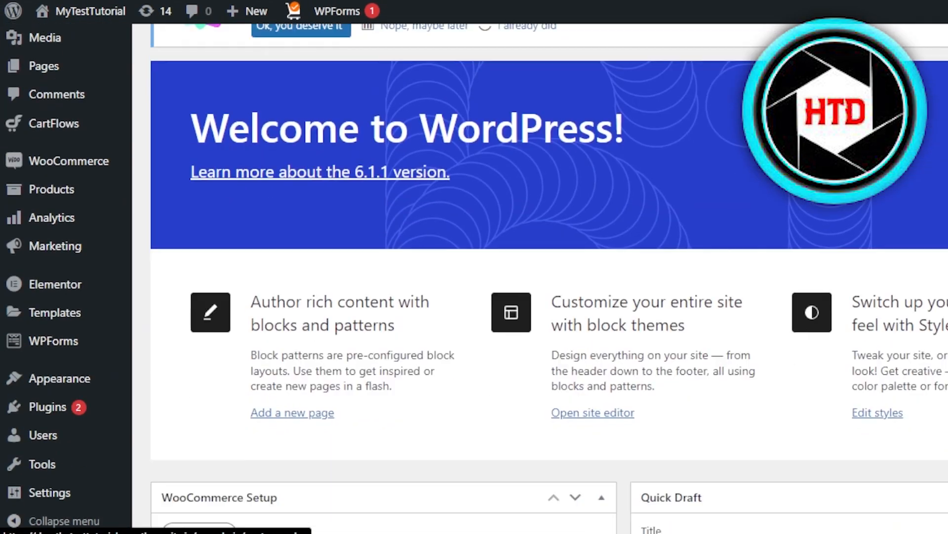
pyautogui.scroll(-3)
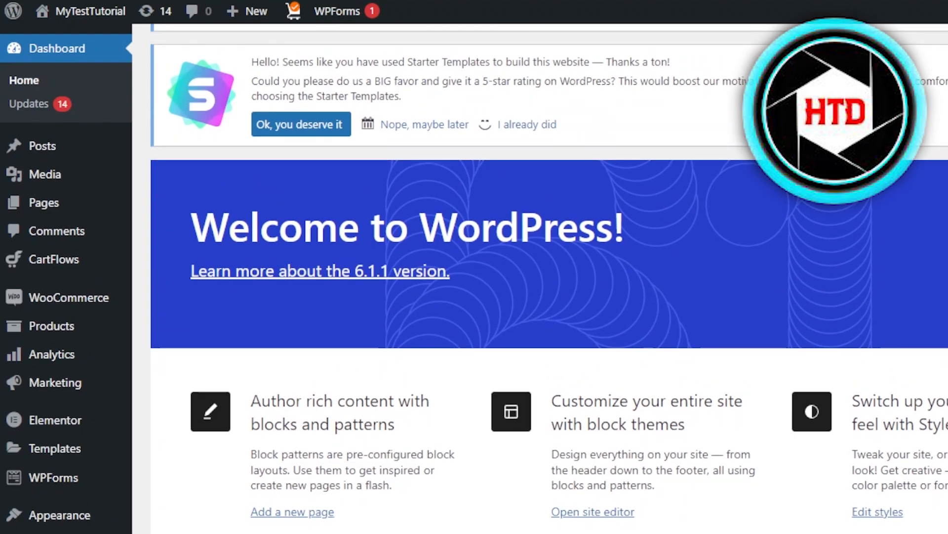
pyautogui.scroll(-3)
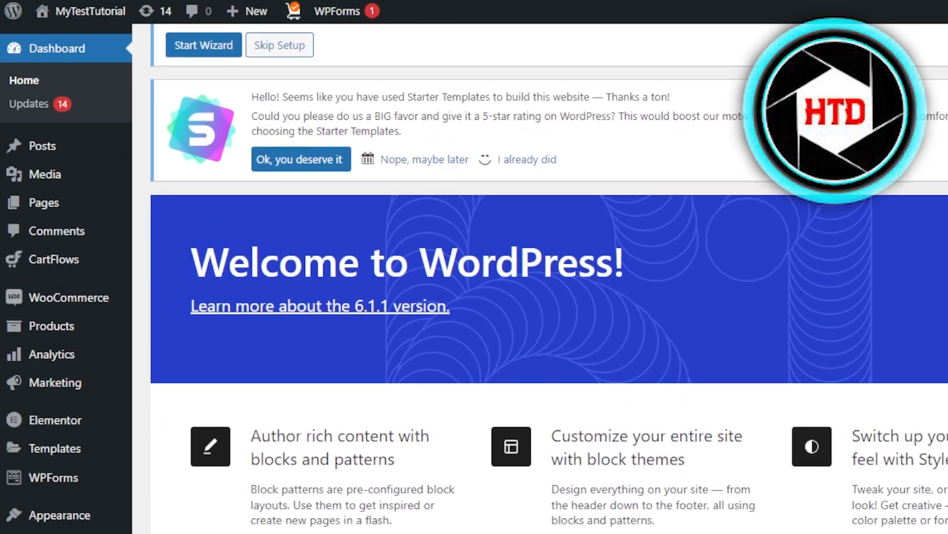
pyautogui.scroll(-3)
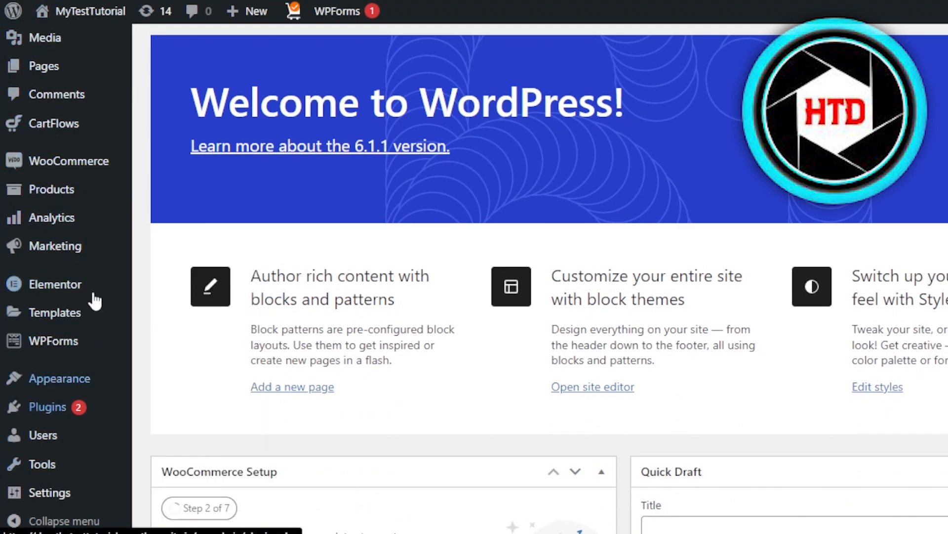
pyautogui.moveTo(97, 143)
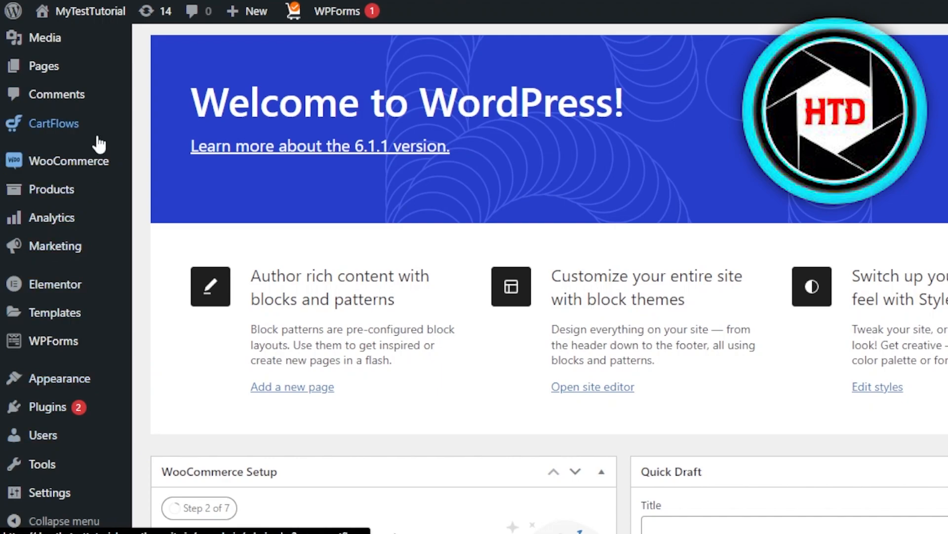
pyautogui.scroll(3)
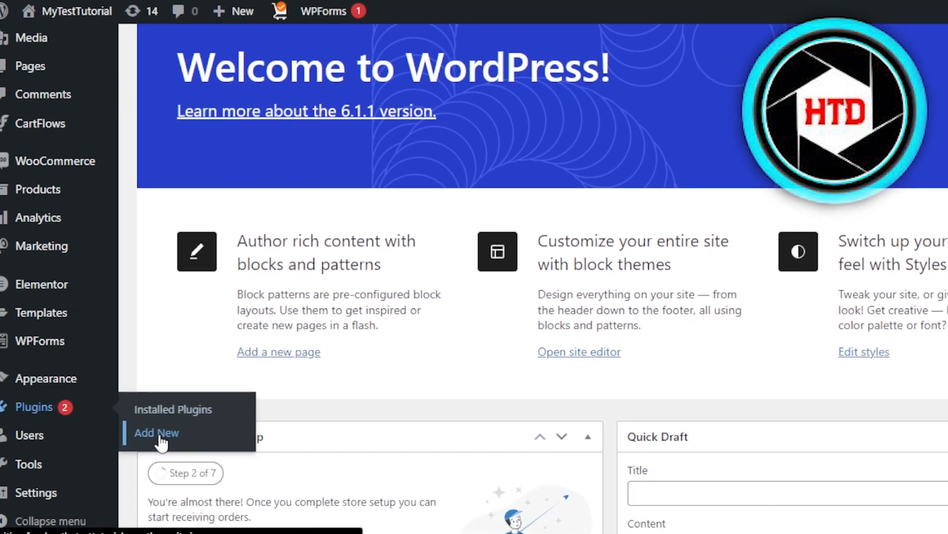
# Search Add Plugins for 'astra' to confirm Starter Templates is active
pyautogui.click(156, 433)
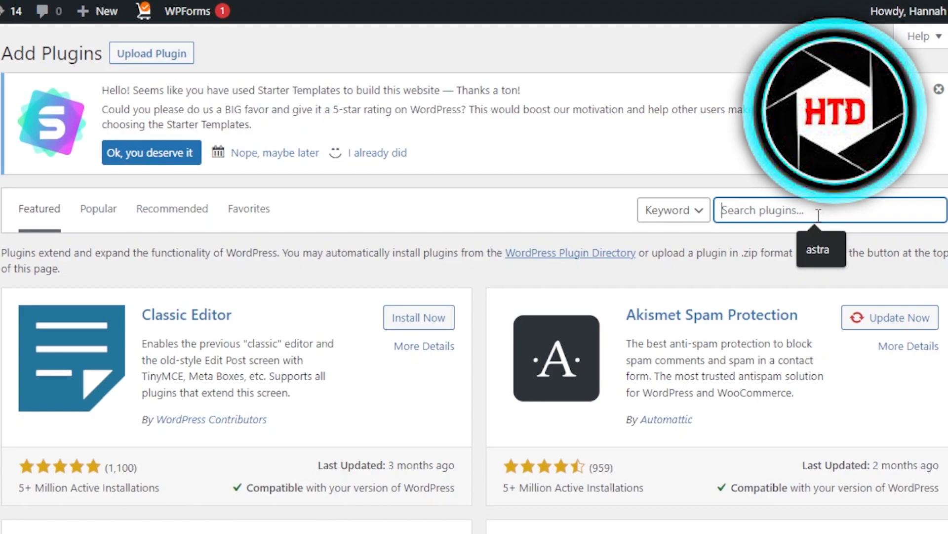
pyautogui.write('astra')
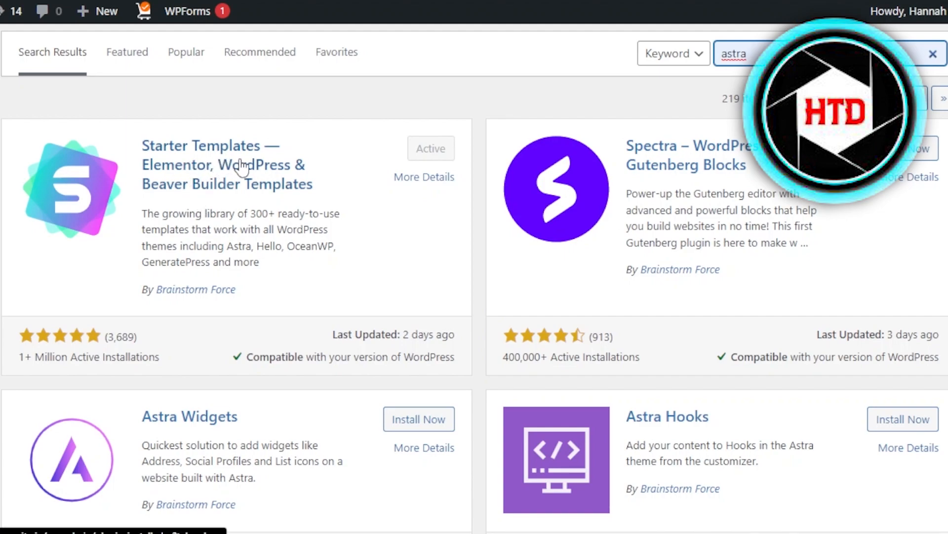
pyautogui.moveTo(227, 208)
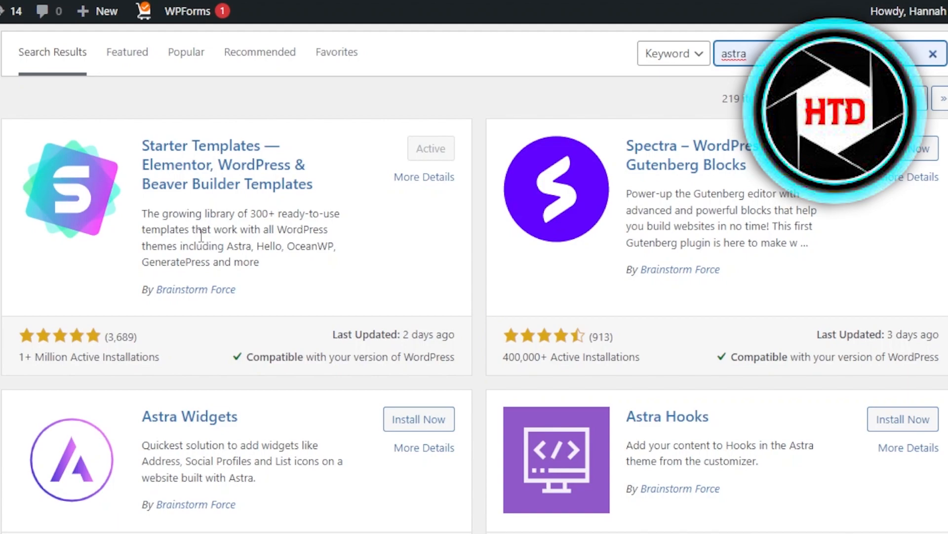
pyautogui.click(750, 53)
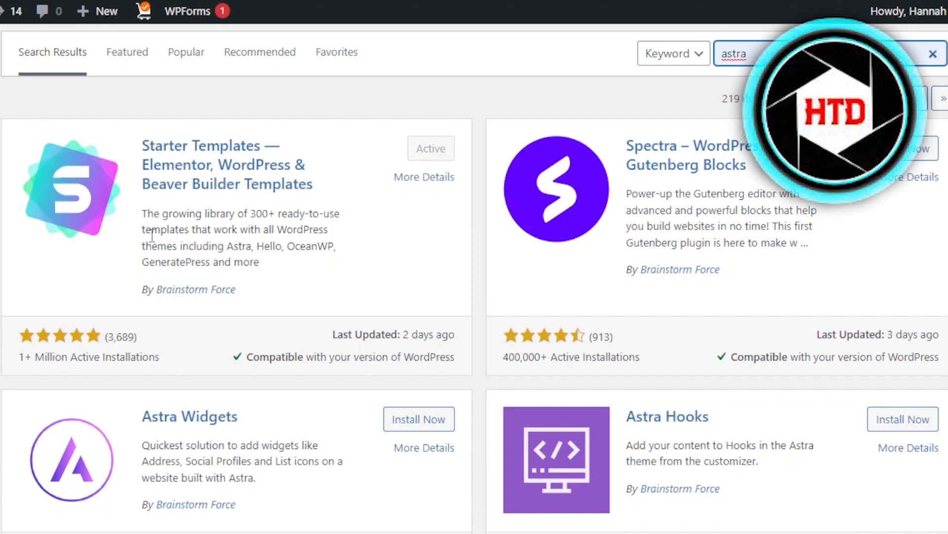
pyautogui.moveTo(21, 363)
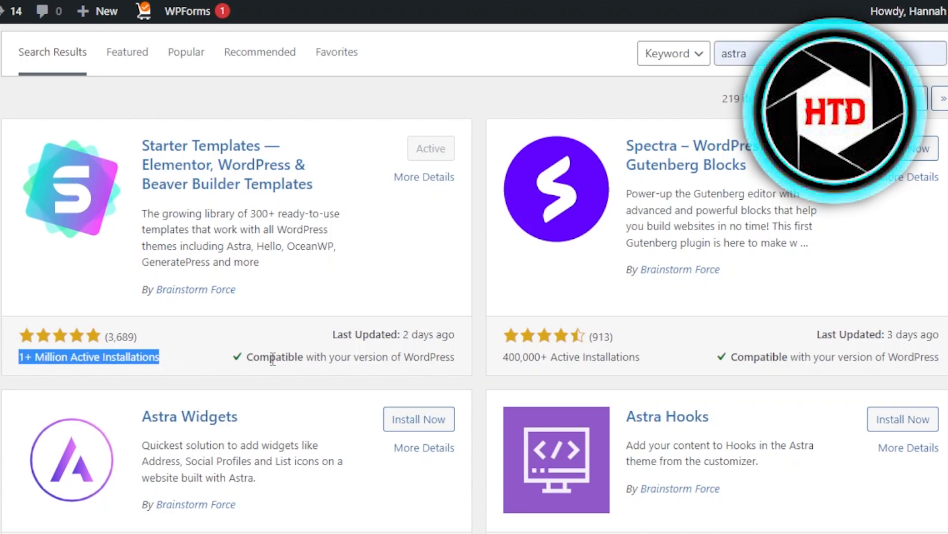
pyautogui.moveTo(441, 138)
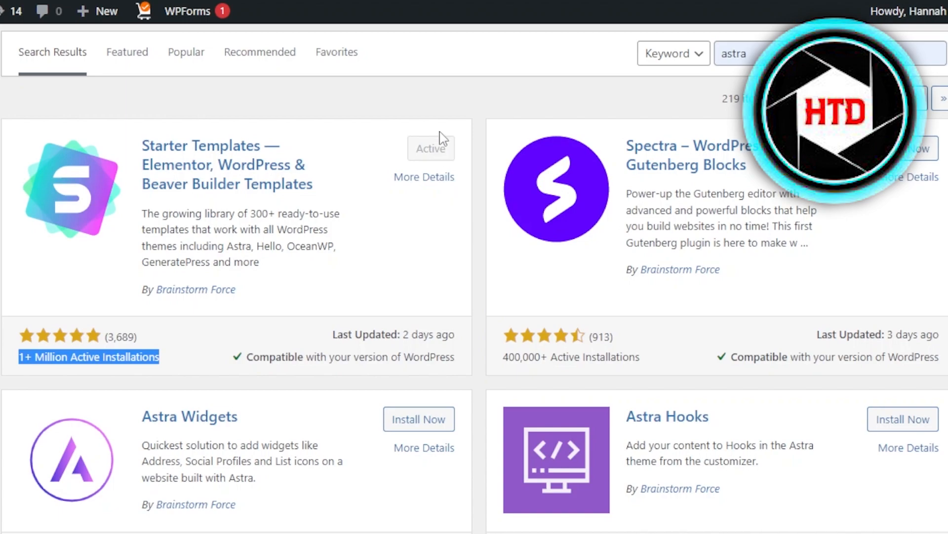
pyautogui.moveTo(264, 183)
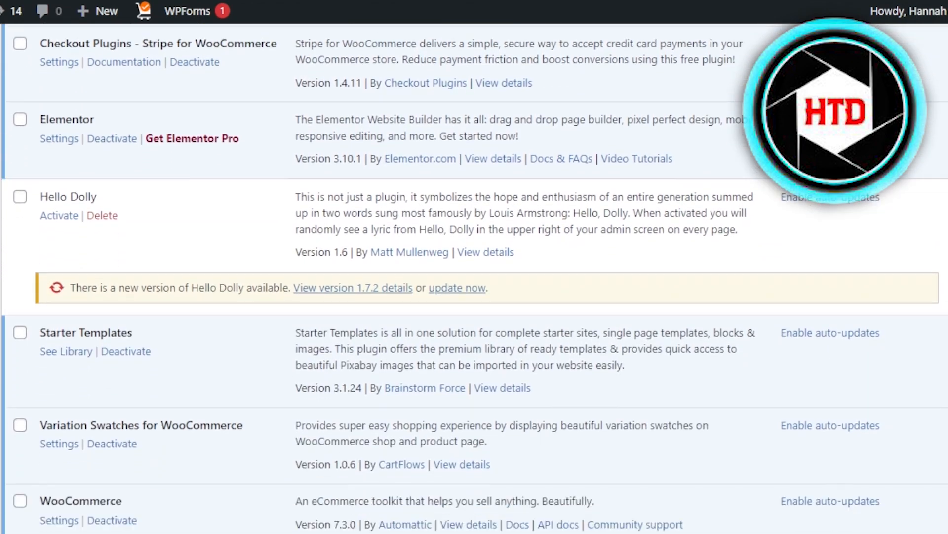
# Scroll the Installed Plugins list and open Starter Templates' See Library
pyautogui.scroll(-3)
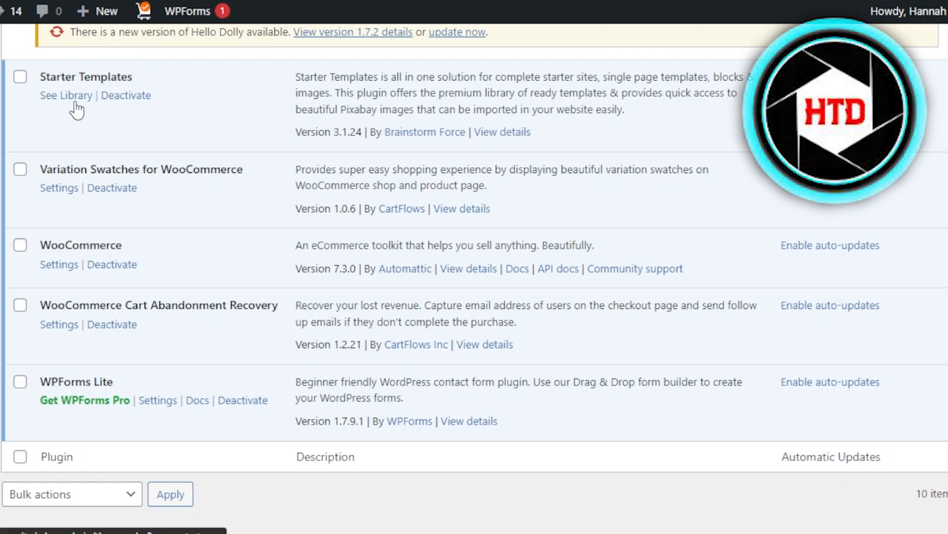
pyautogui.click(65, 95)
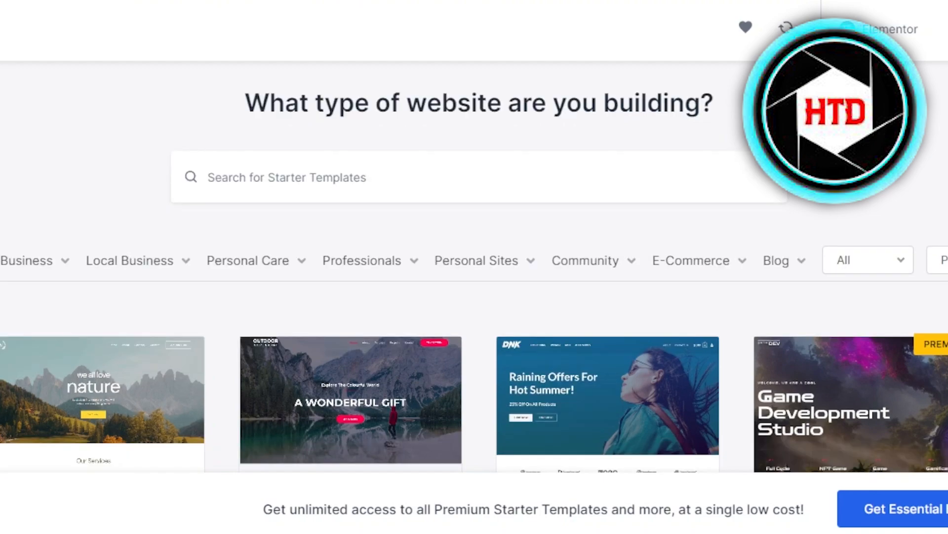
# Browse the Business, Local Business and Personal Sites template subcategories
pyautogui.click(38, 261)
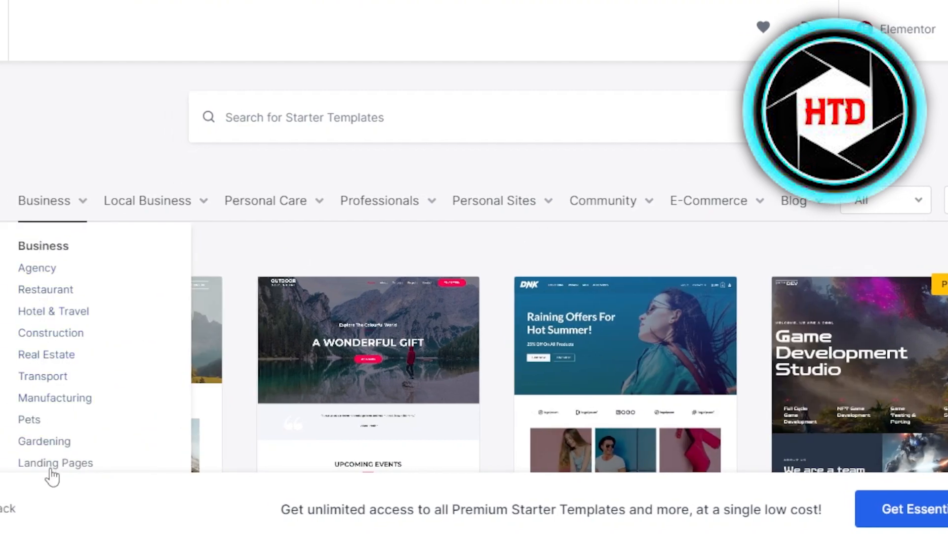
pyautogui.moveTo(61, 327)
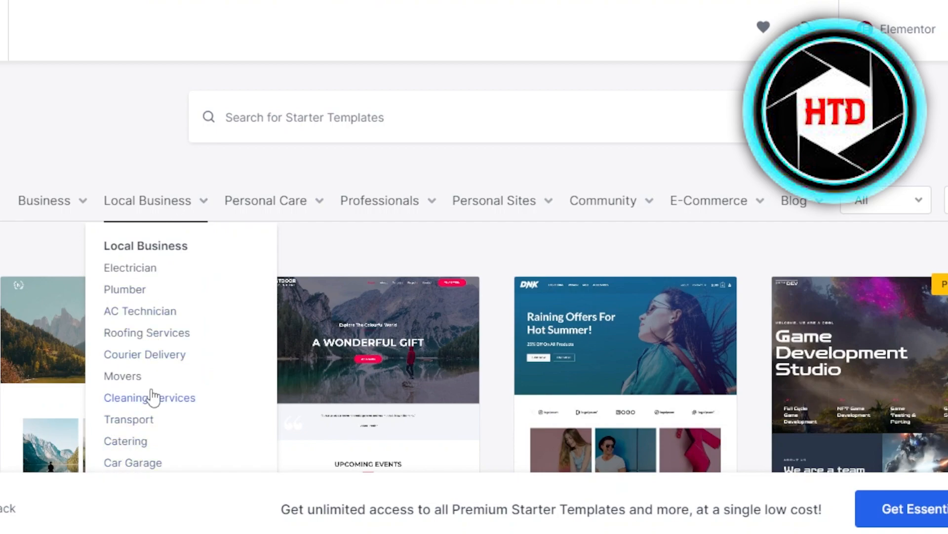
pyautogui.click(265, 200)
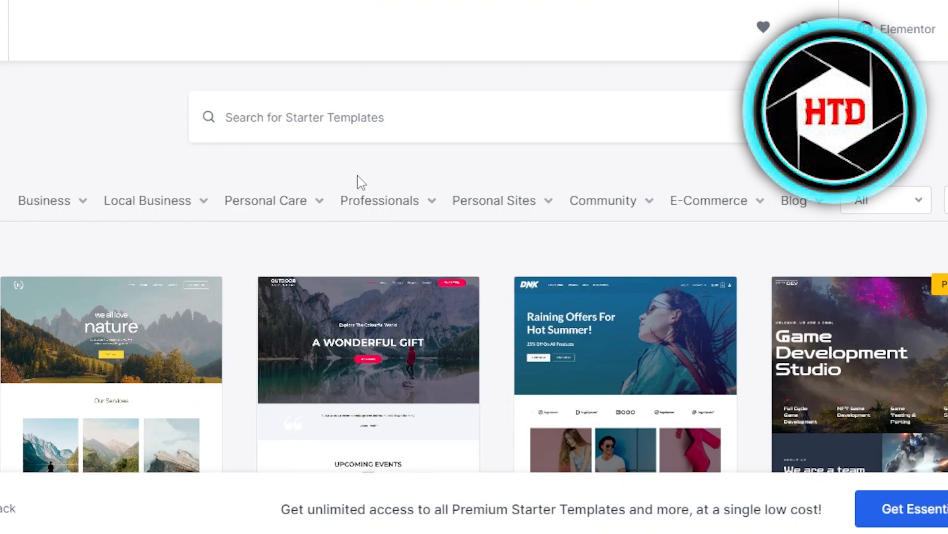
pyautogui.click(379, 200)
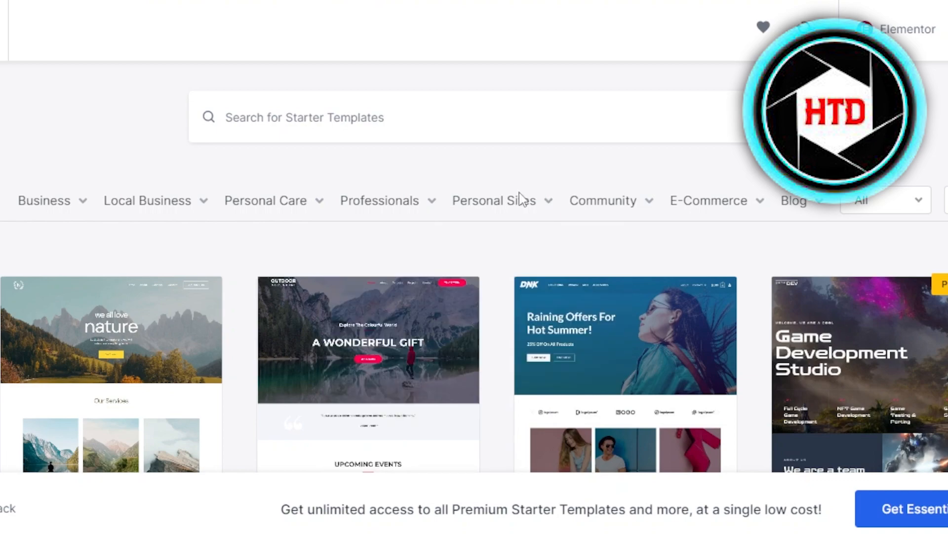
pyautogui.click(493, 200)
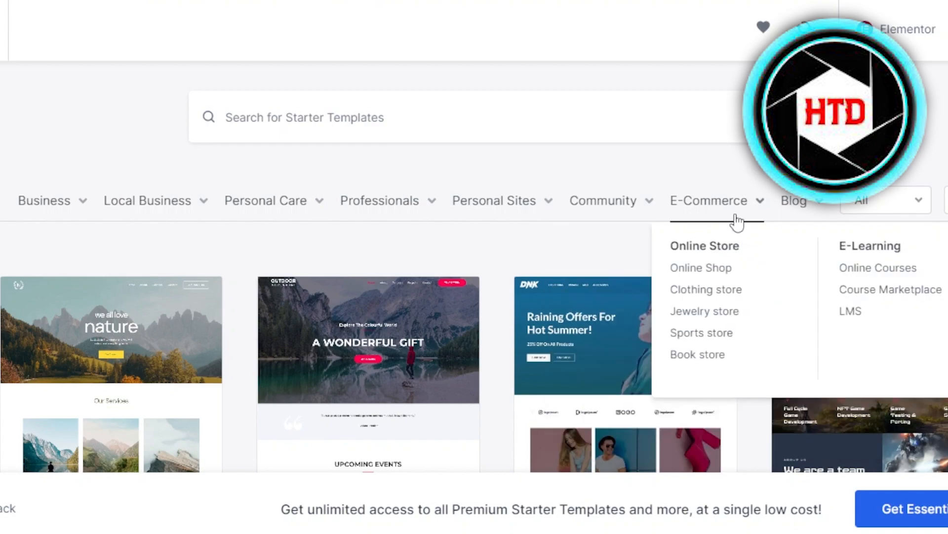
pyautogui.moveTo(739, 214)
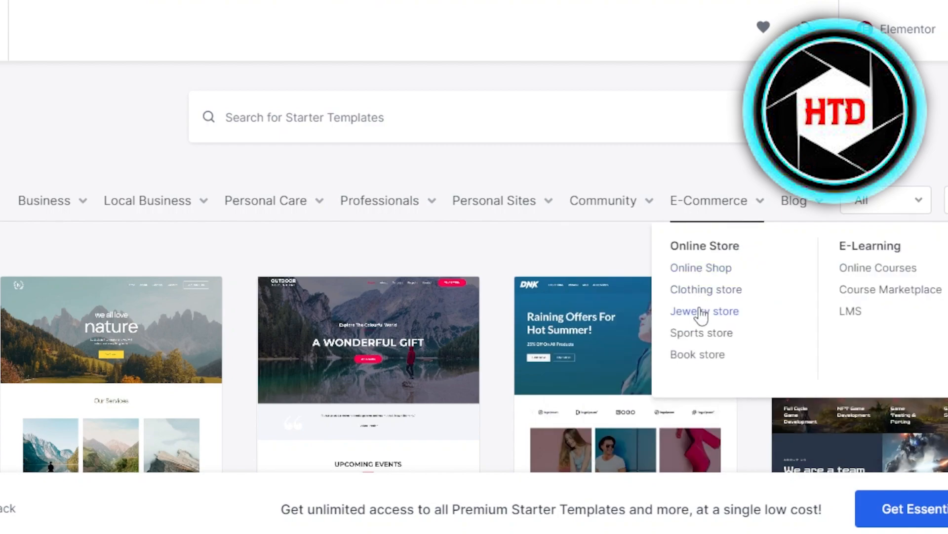
pyautogui.moveTo(759, 286)
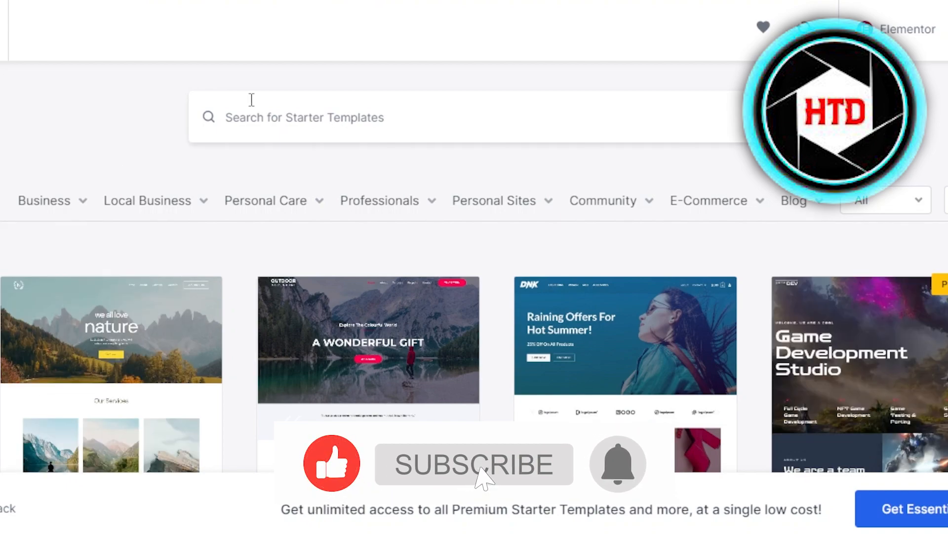
# Scroll the template grid and pick the Creative Blog design
pyautogui.click(475, 465)
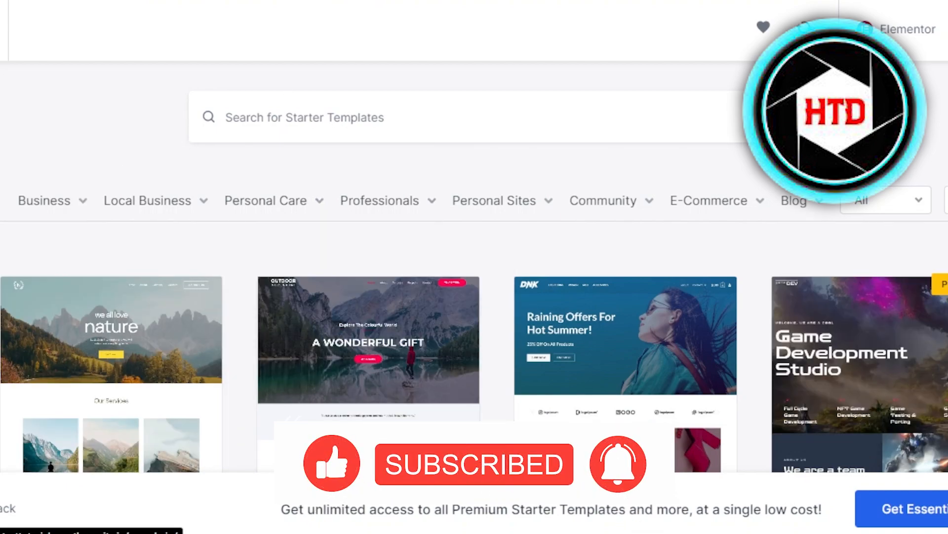
pyautogui.scroll(-3)
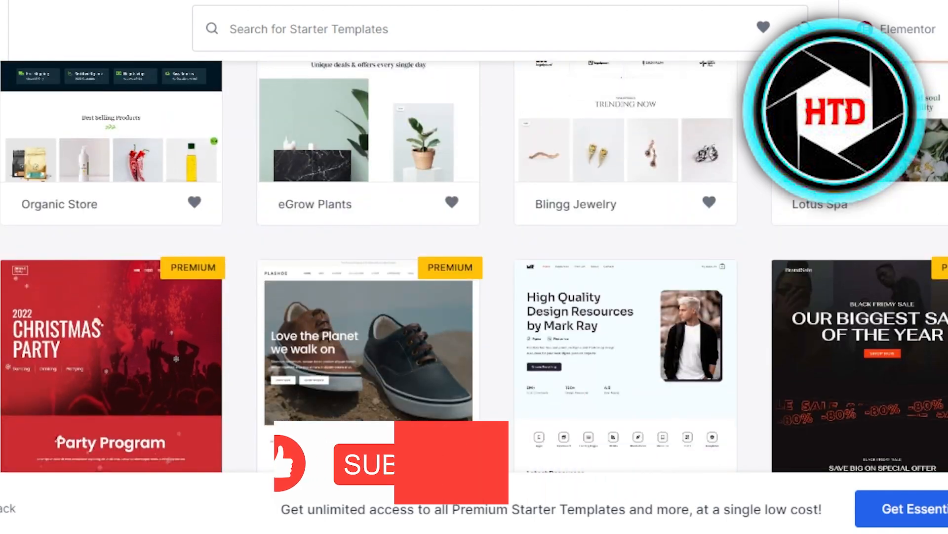
pyautogui.scroll(-3)
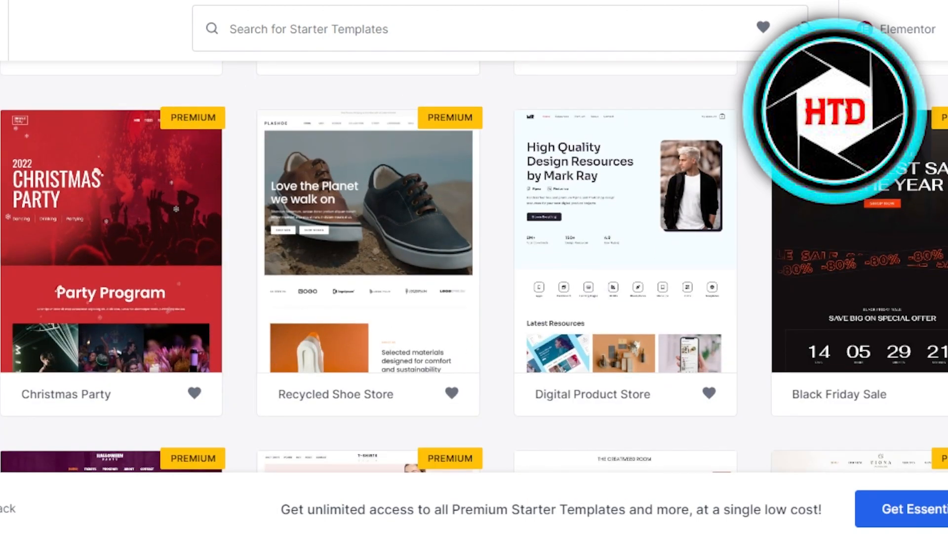
pyautogui.scroll(-3)
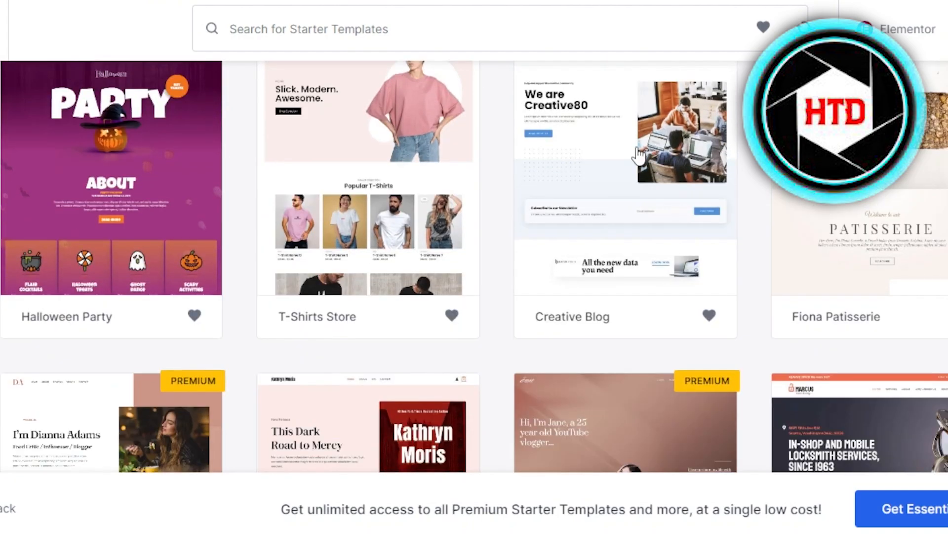
pyautogui.moveTo(805, 348)
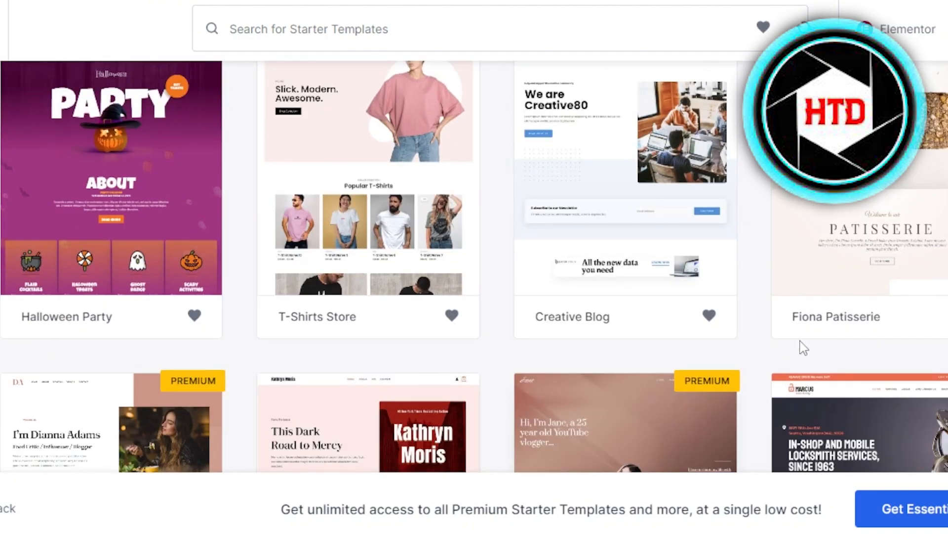
pyautogui.scroll(-3)
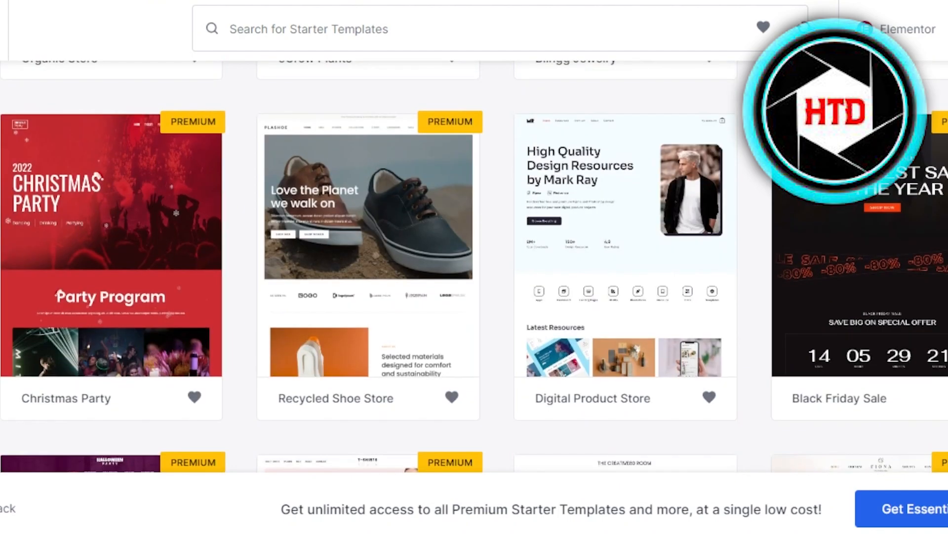
pyautogui.scroll(-3)
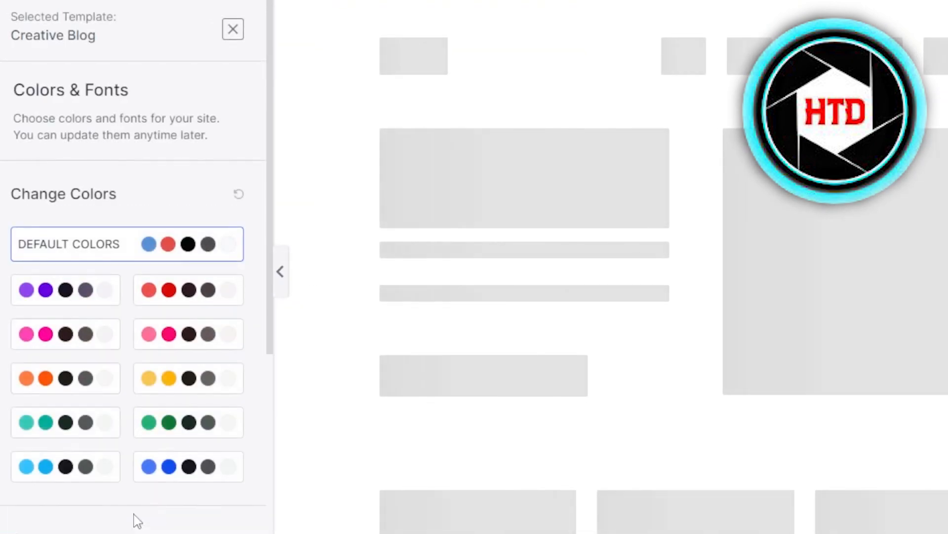
pyautogui.moveTo(268, 405)
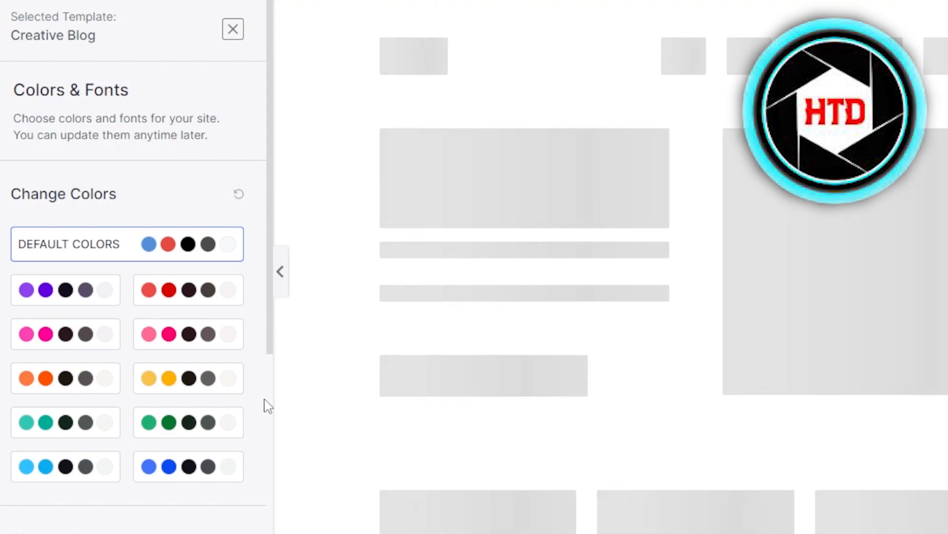
pyautogui.scroll(-3)
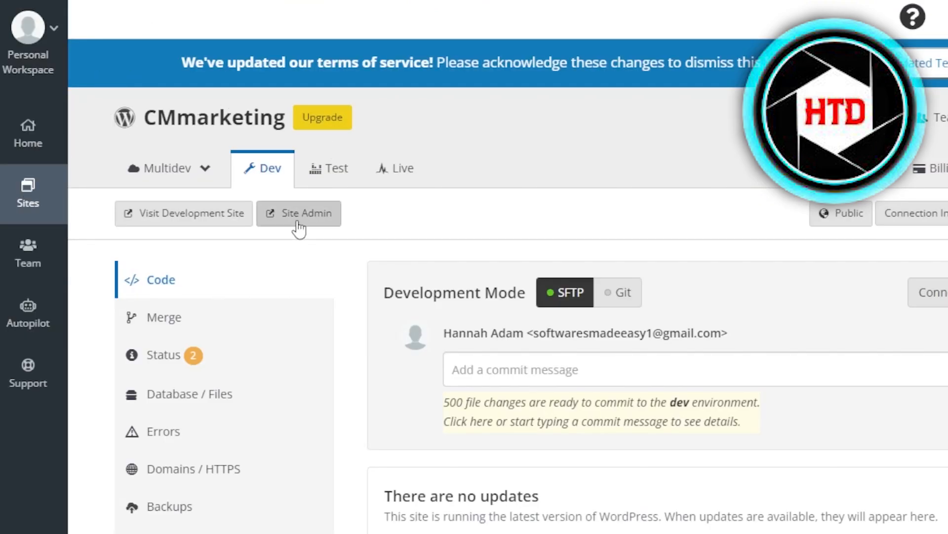
# Open the CMmarketing Dev environment's Site Admin in WordPress
pyautogui.rightClick(306, 213)
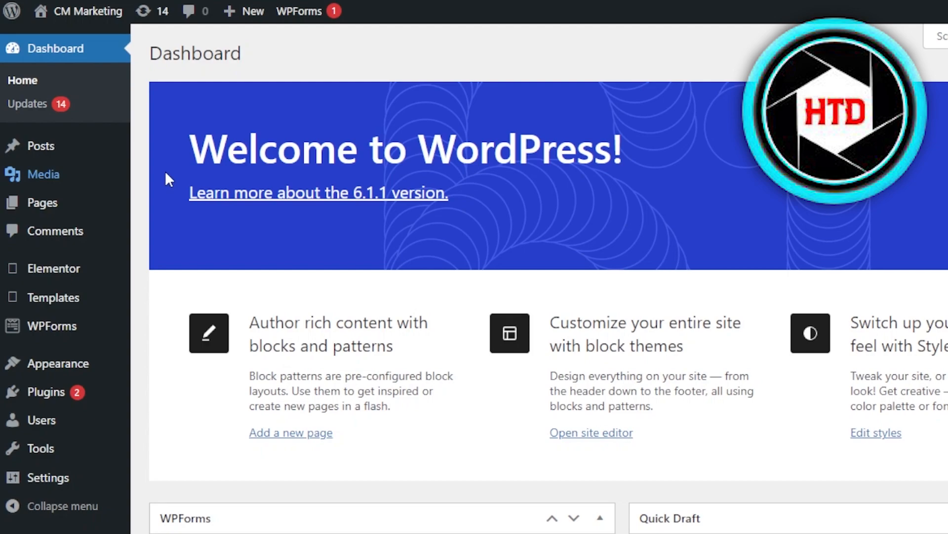
# Go to Media > Add New to reach the Upload New Media page
pyautogui.click(43, 174)
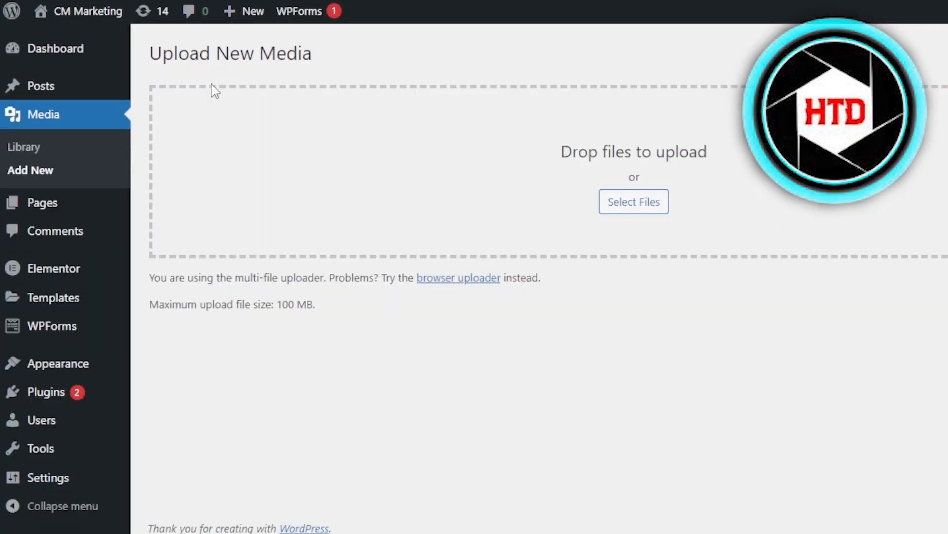
pyautogui.moveTo(451, 112)
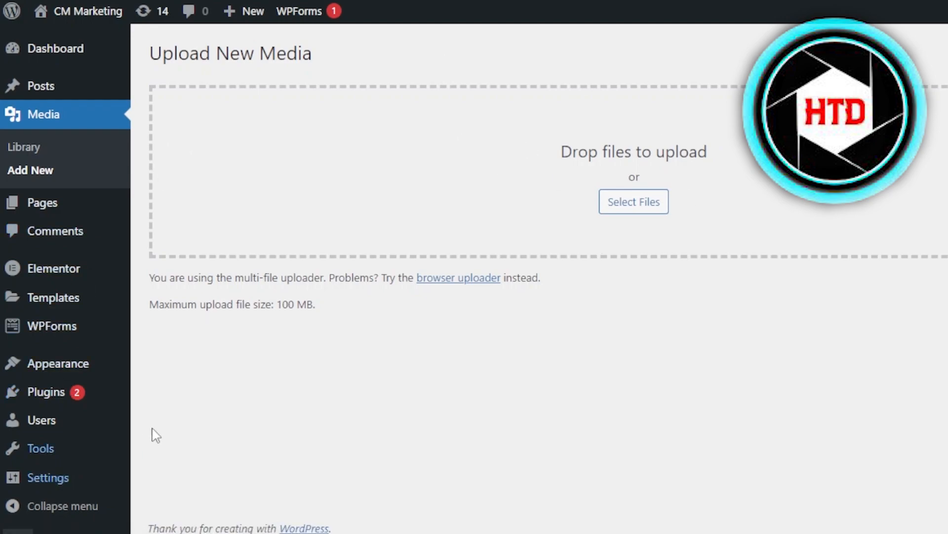
pyautogui.moveTo(46, 391)
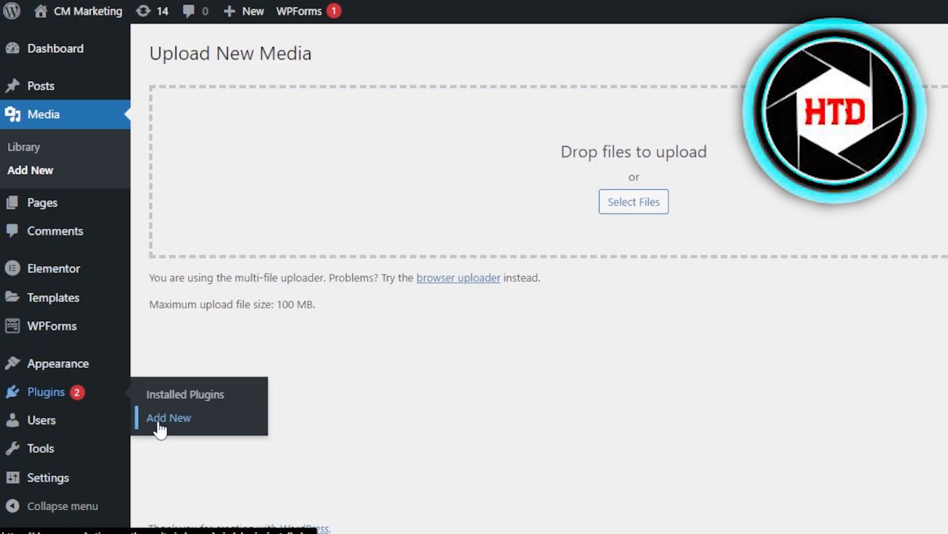
# Search the Add Plugins directory for 'woo' to list WooCommerce plugins
pyautogui.click(169, 418)
pyautogui.write('w')
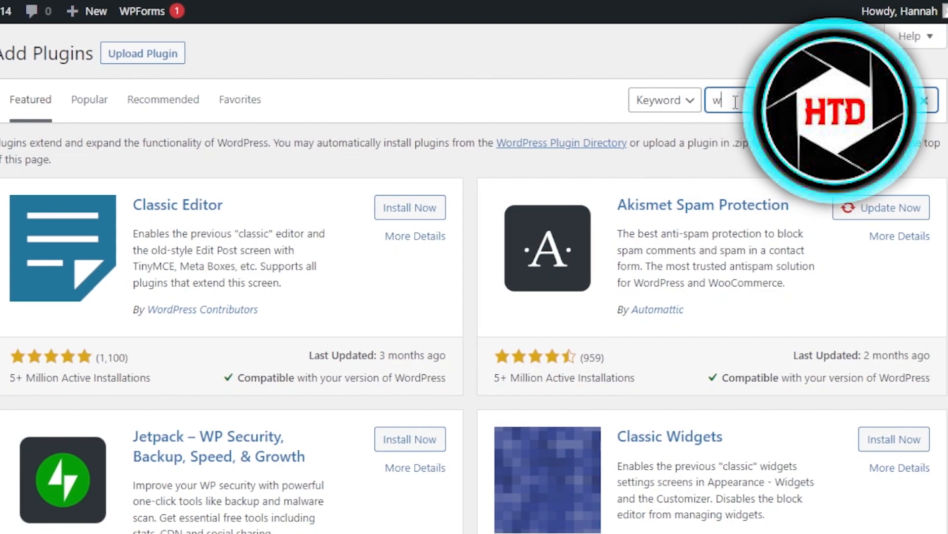
pyautogui.write('oo c')
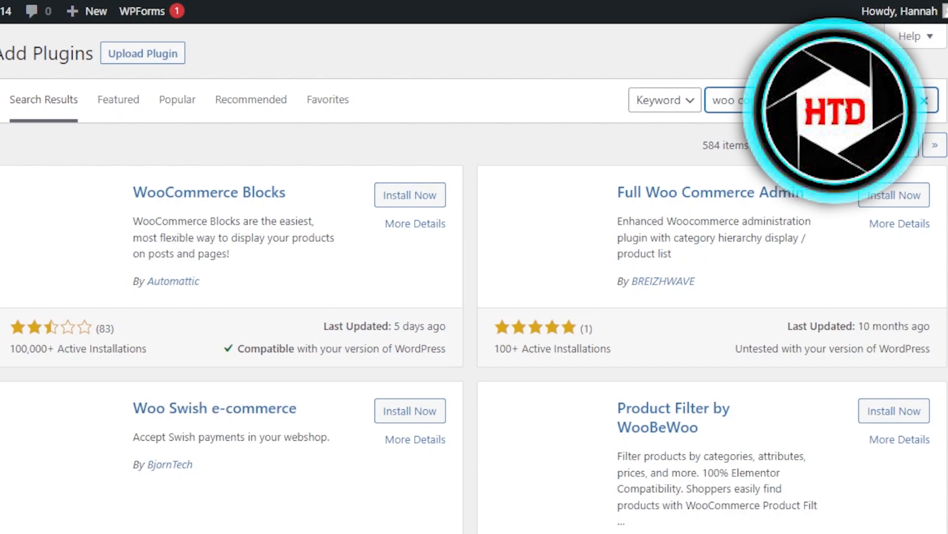
pyautogui.moveTo(725, 92)
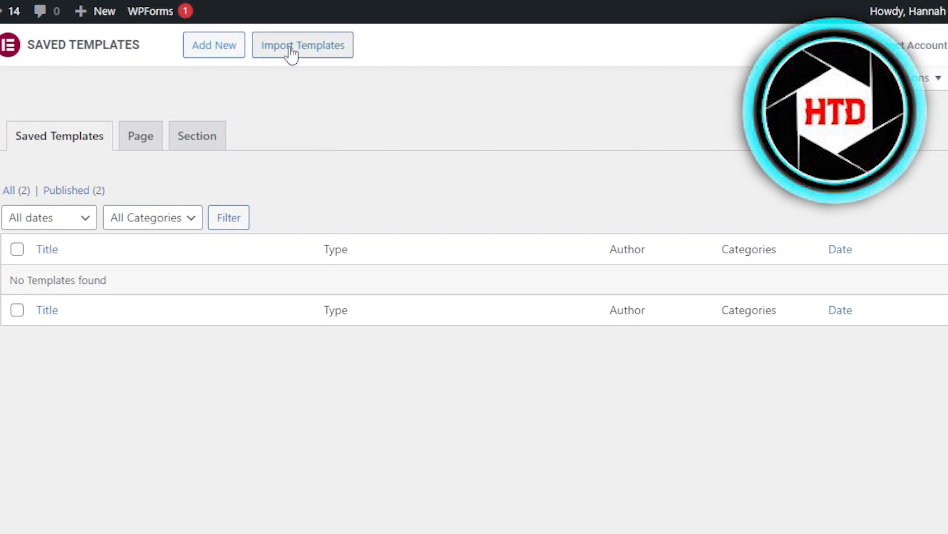
# Toggle the Import Templates form open and closed, then open Elementor's Landing Pages template library
pyautogui.click(302, 45)
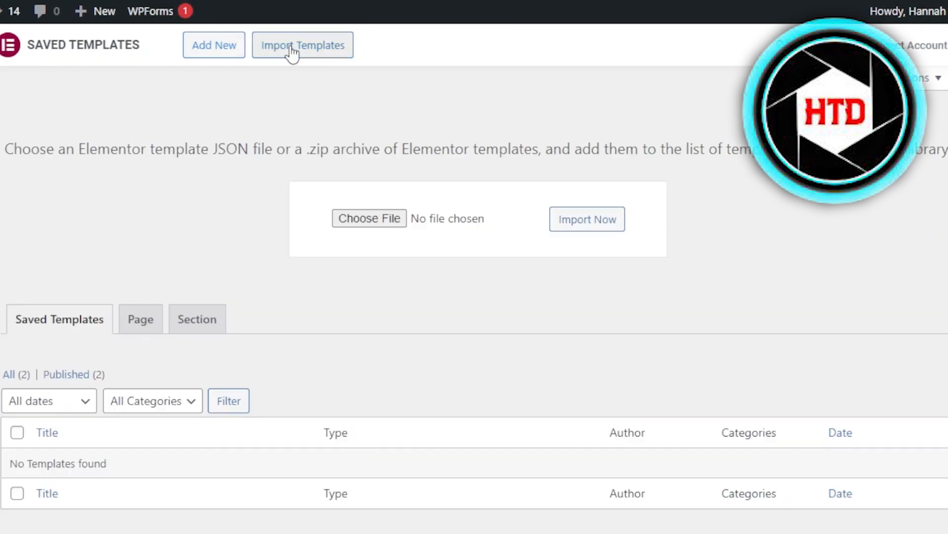
pyautogui.click(302, 45)
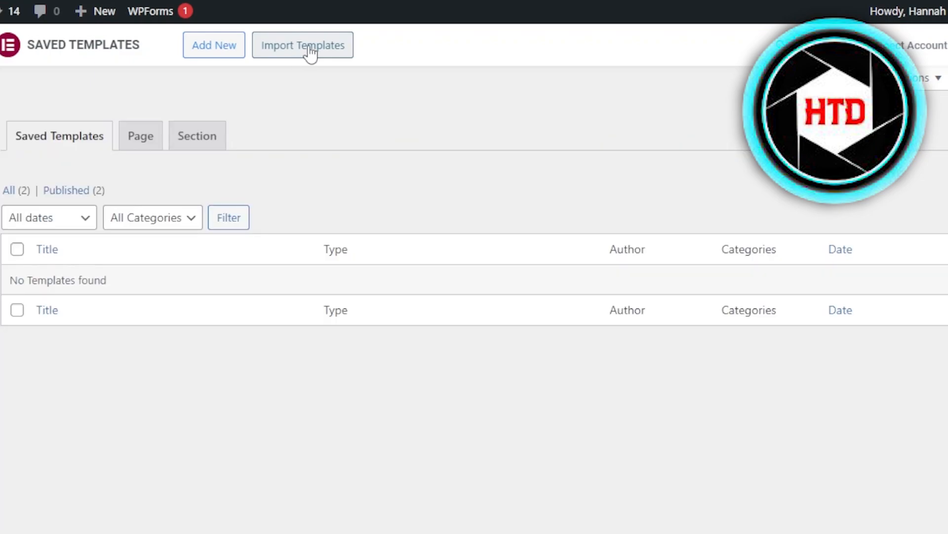
pyautogui.click(302, 45)
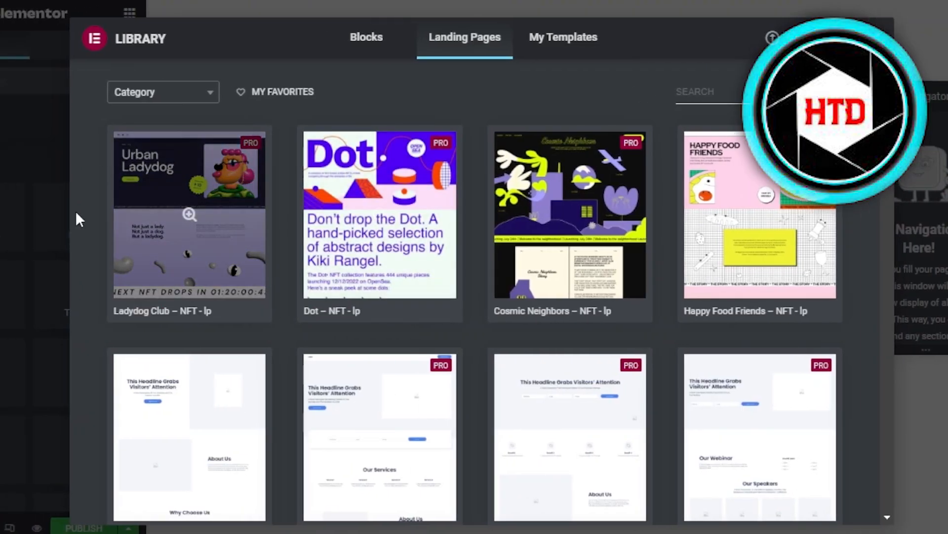
pyautogui.click(164, 92)
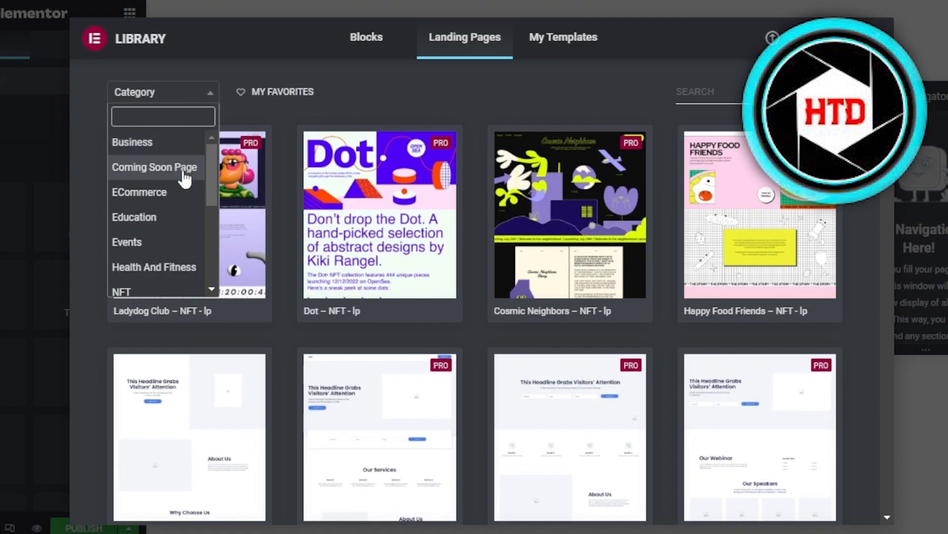
pyautogui.moveTo(206, 185)
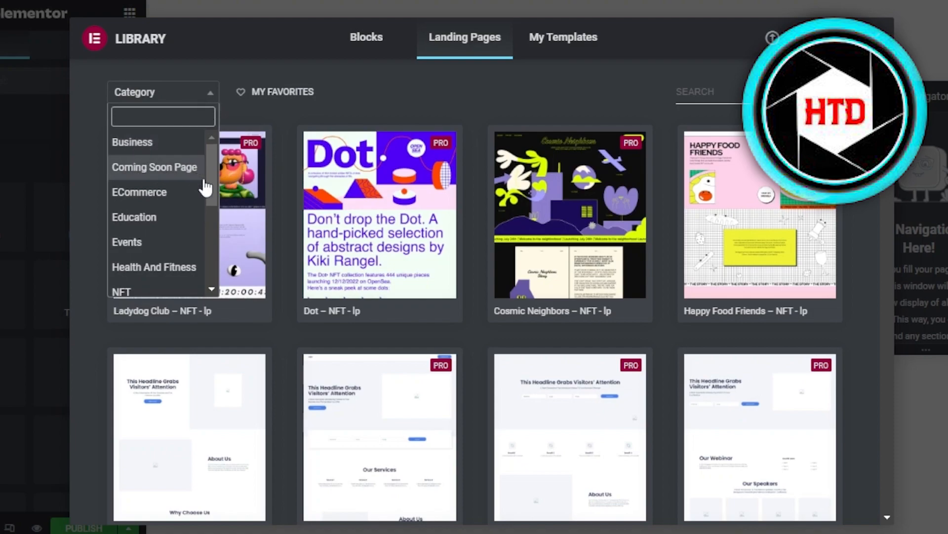
pyautogui.scroll(-3)
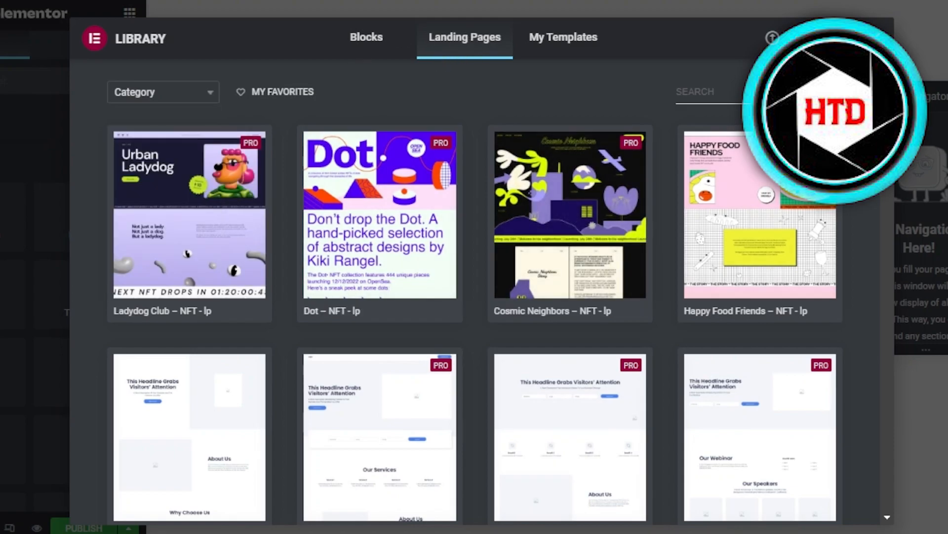
pyautogui.scroll(-3)
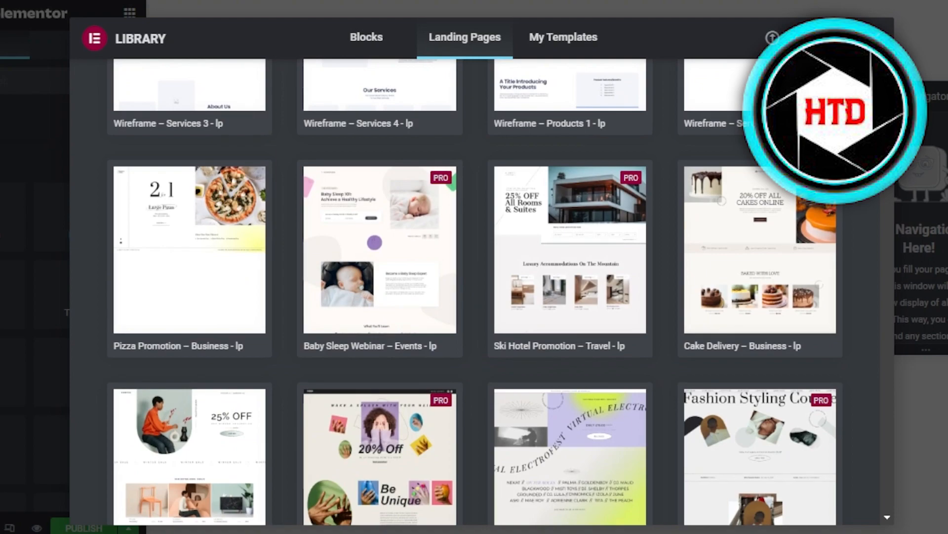
pyautogui.moveTo(265, 37)
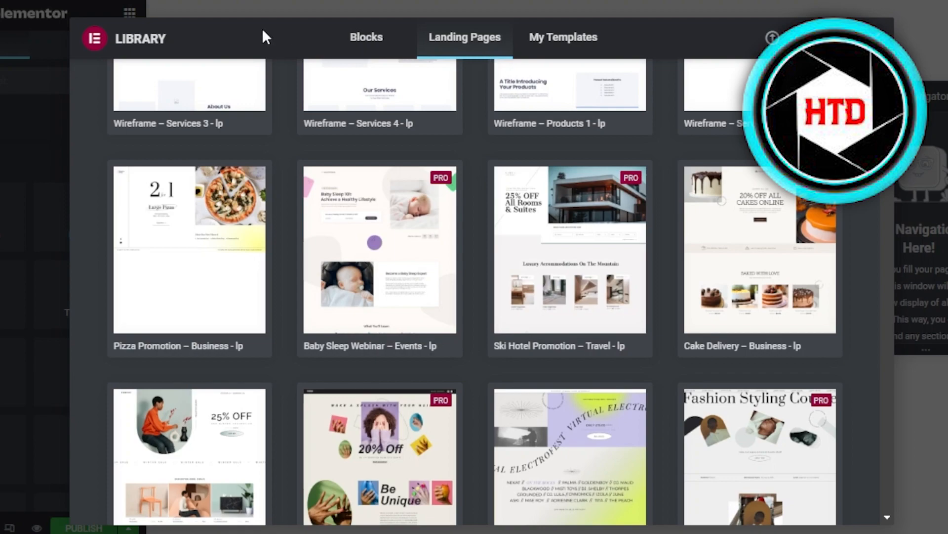
pyautogui.moveTo(113, 46)
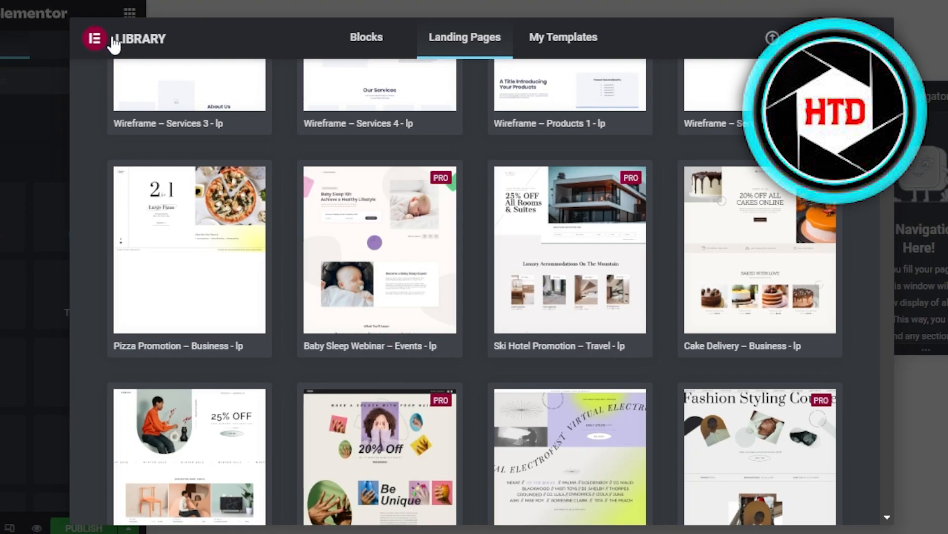
pyautogui.moveTo(889, 185)
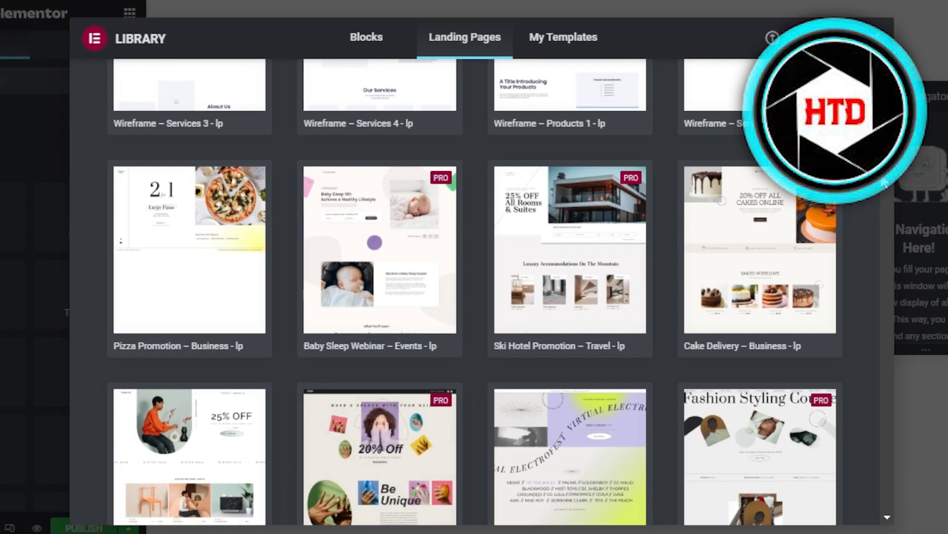
pyautogui.scroll(-3)
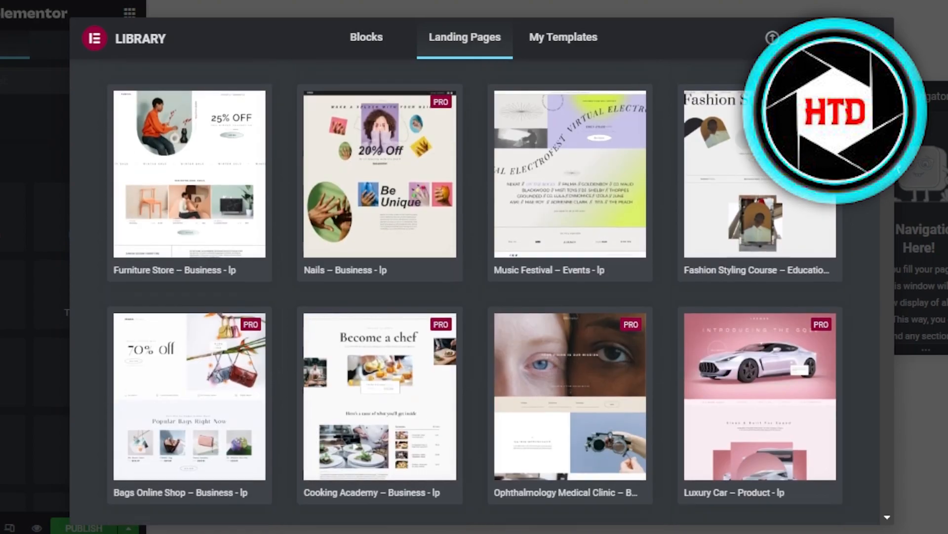
pyautogui.scroll(-3)
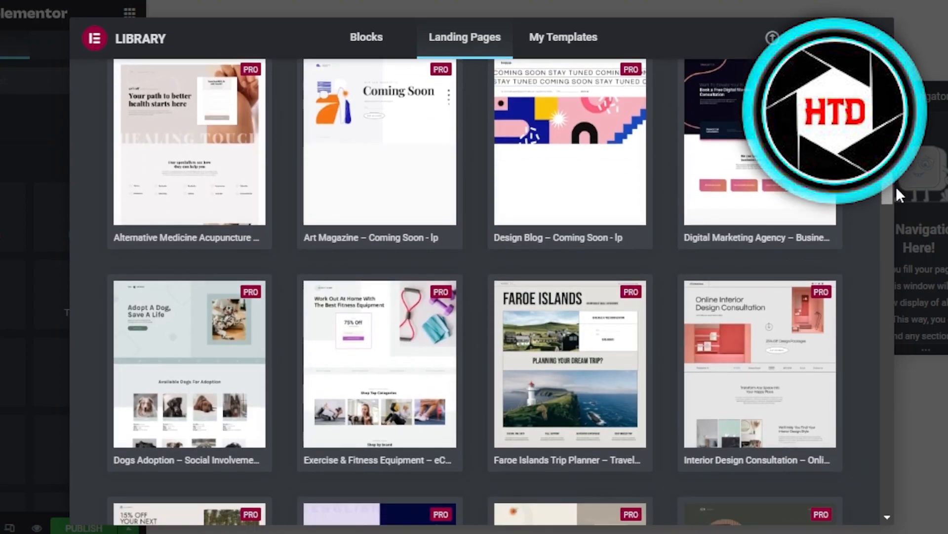
pyautogui.scroll(-3)
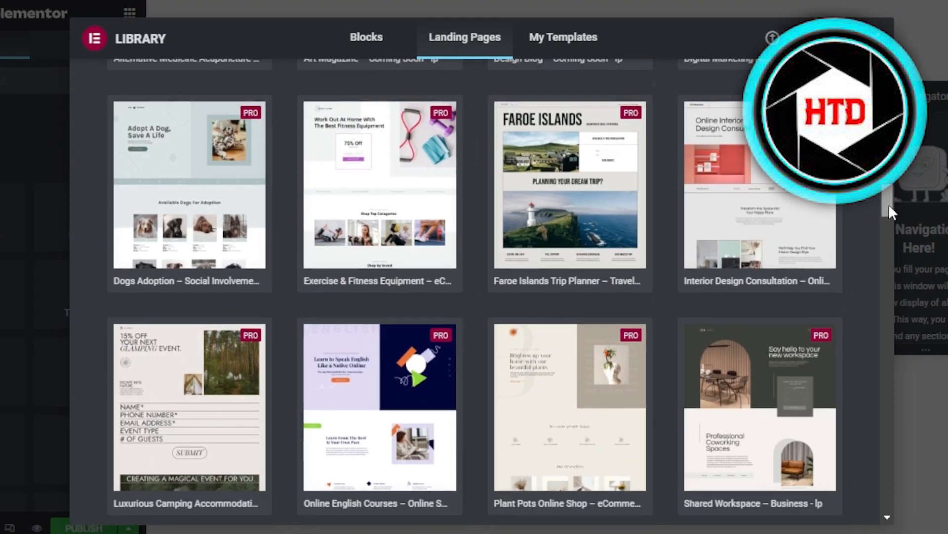
pyautogui.scroll(-3)
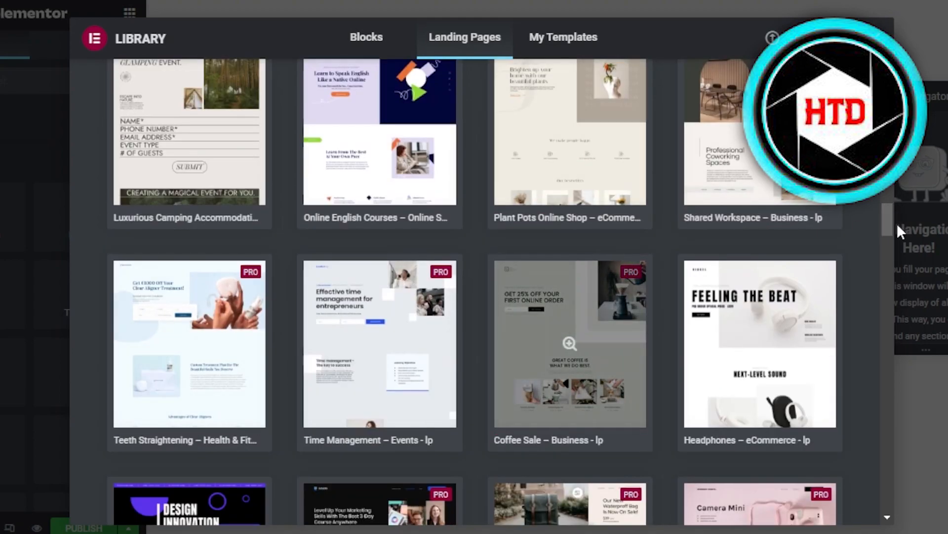
pyautogui.scroll(-3)
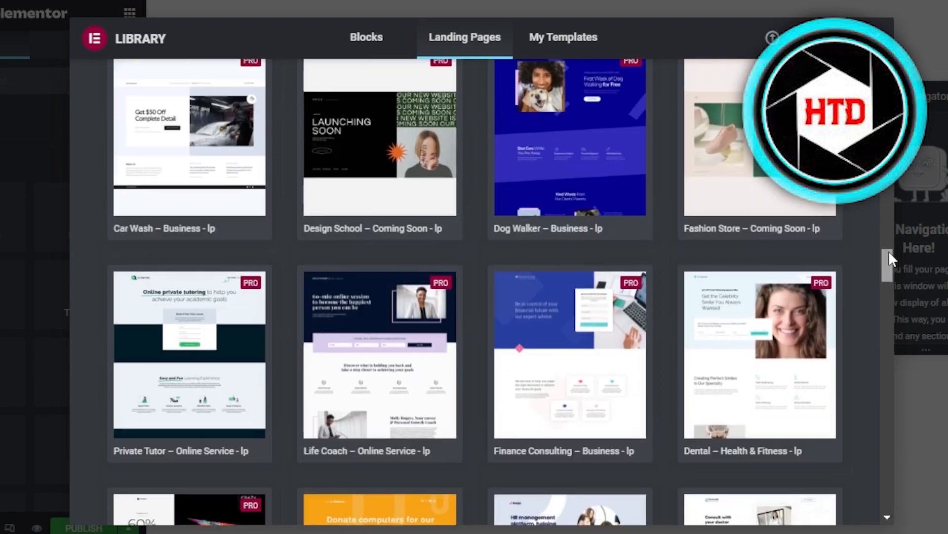
pyautogui.scroll(-3)
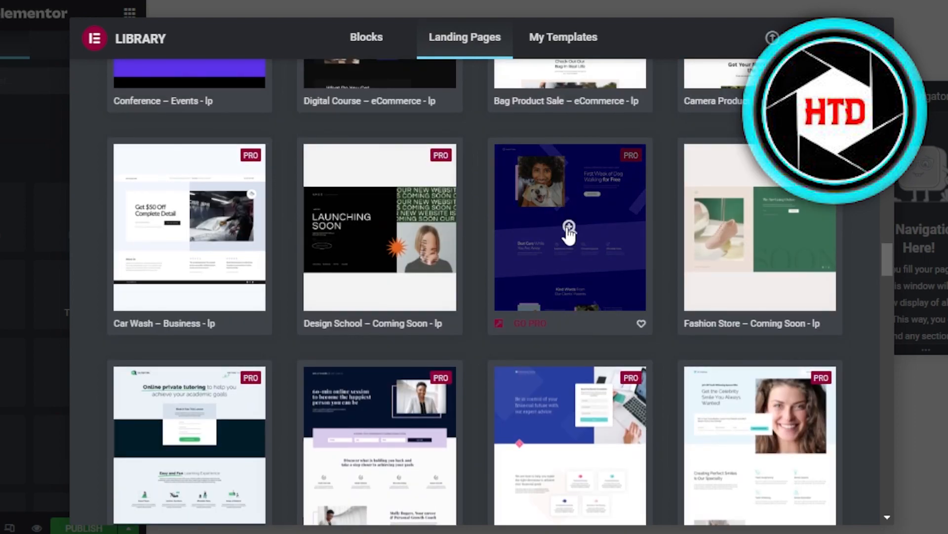
pyautogui.click(568, 232)
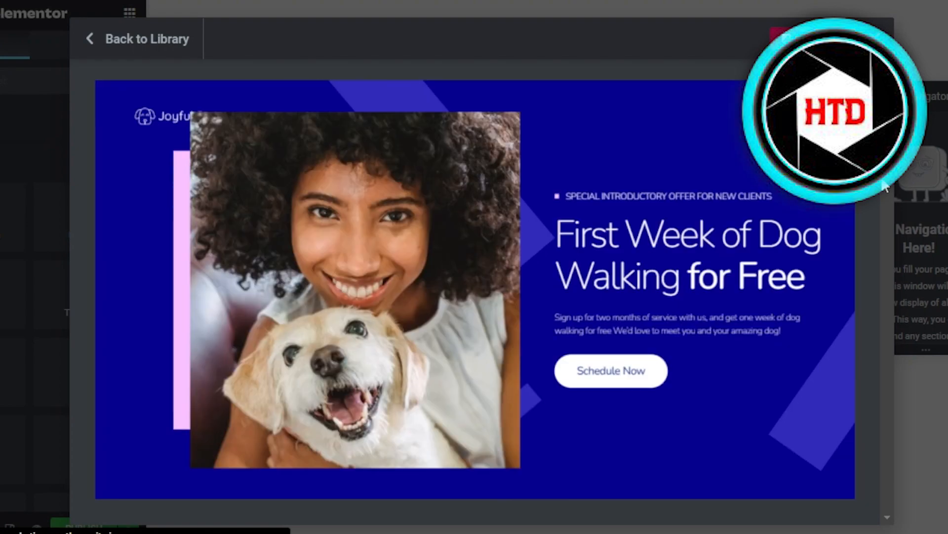
pyautogui.moveTo(482, 80)
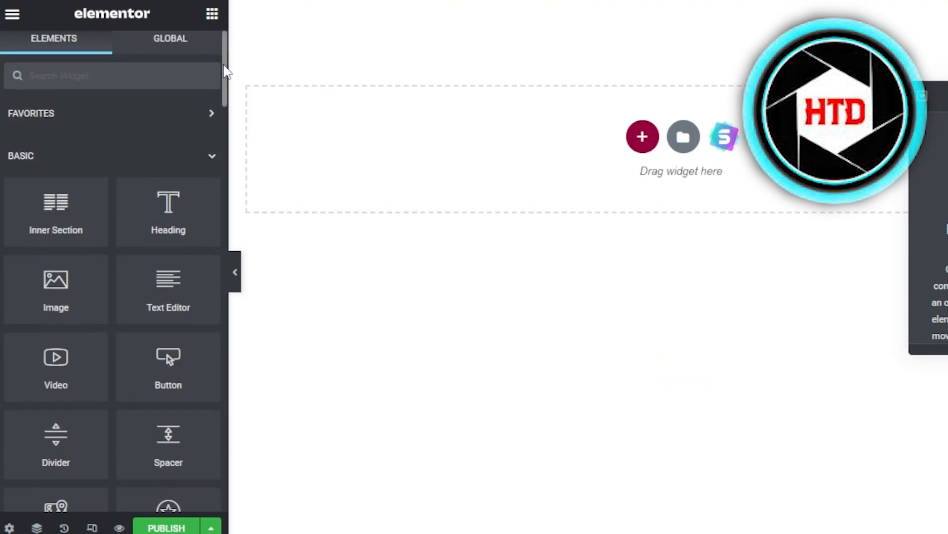
pyautogui.scroll(-3)
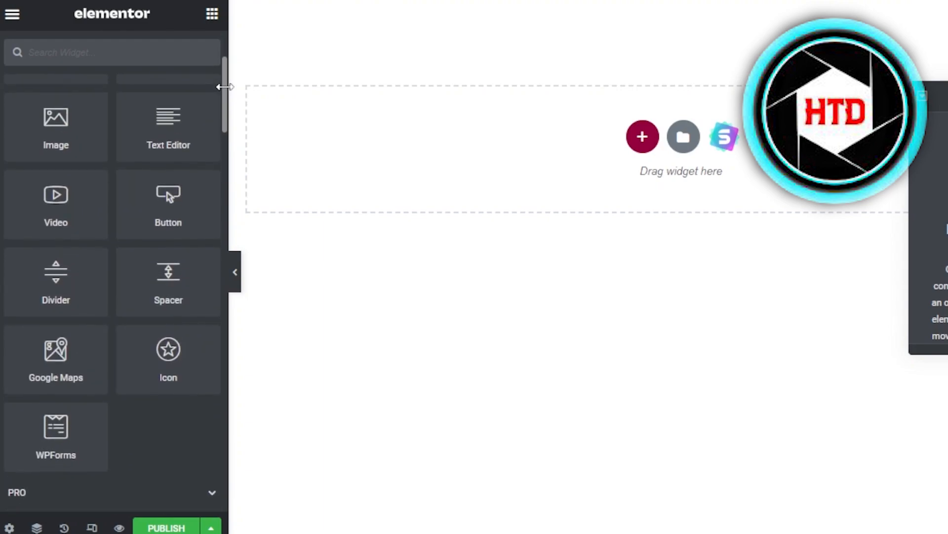
pyautogui.scroll(-3)
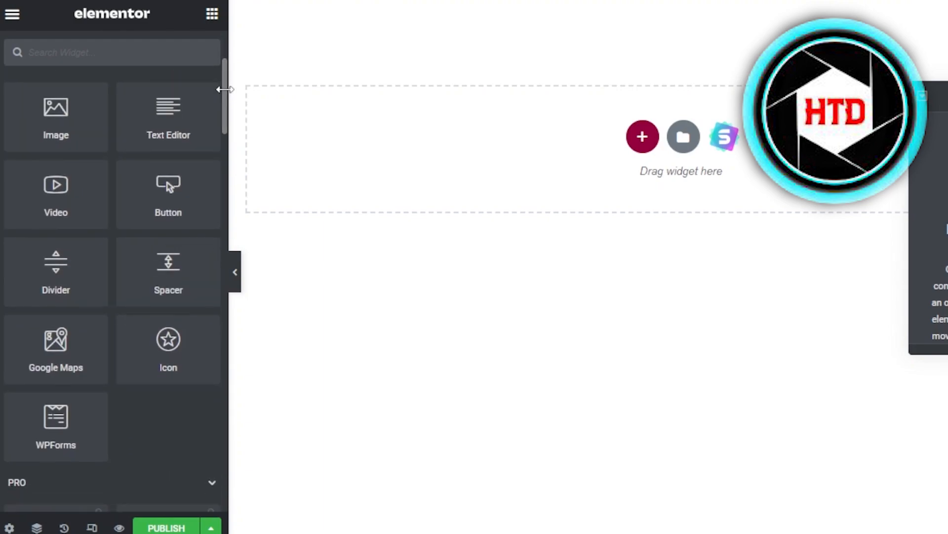
pyautogui.scroll(-3)
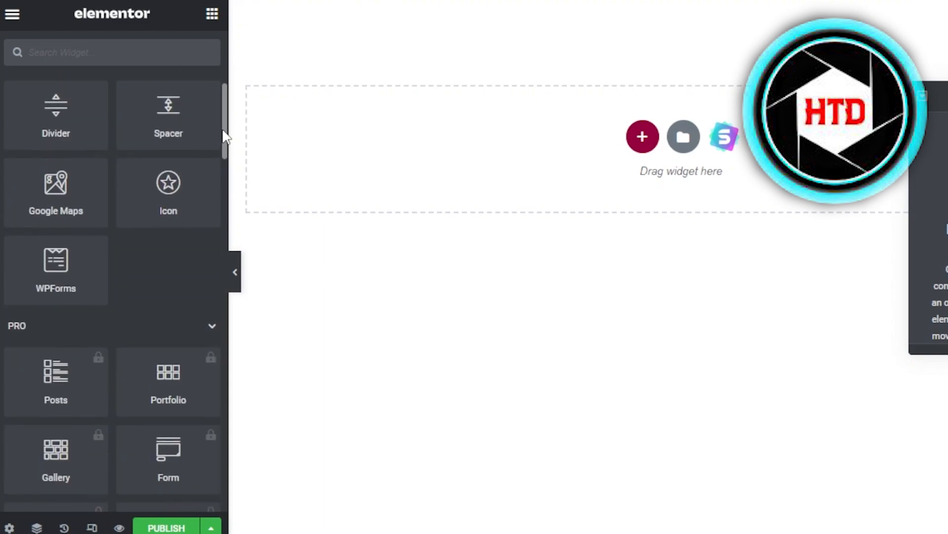
pyautogui.scroll(-3)
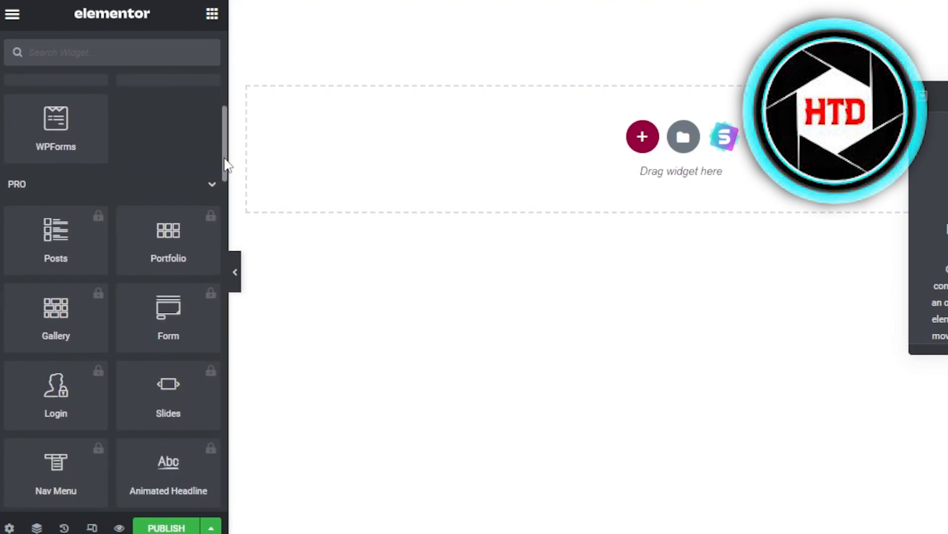
pyautogui.scroll(-3)
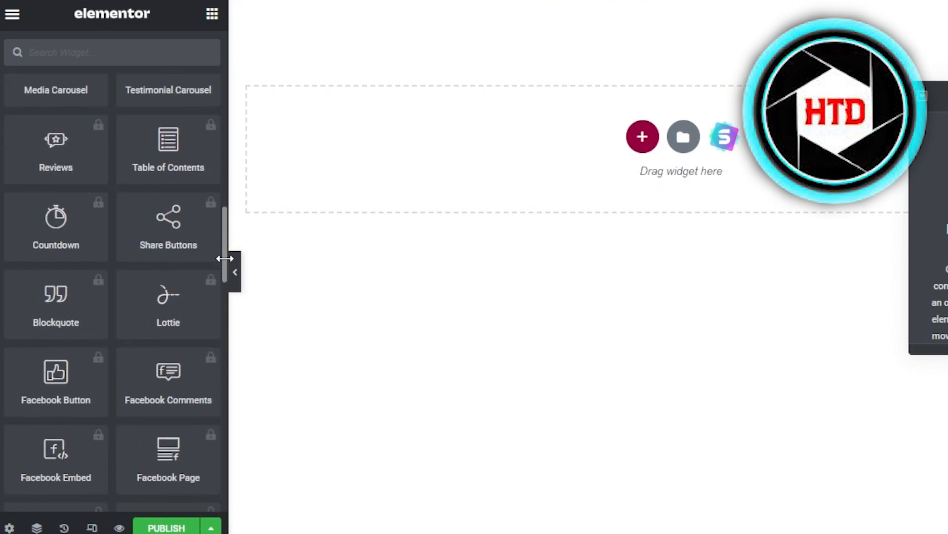